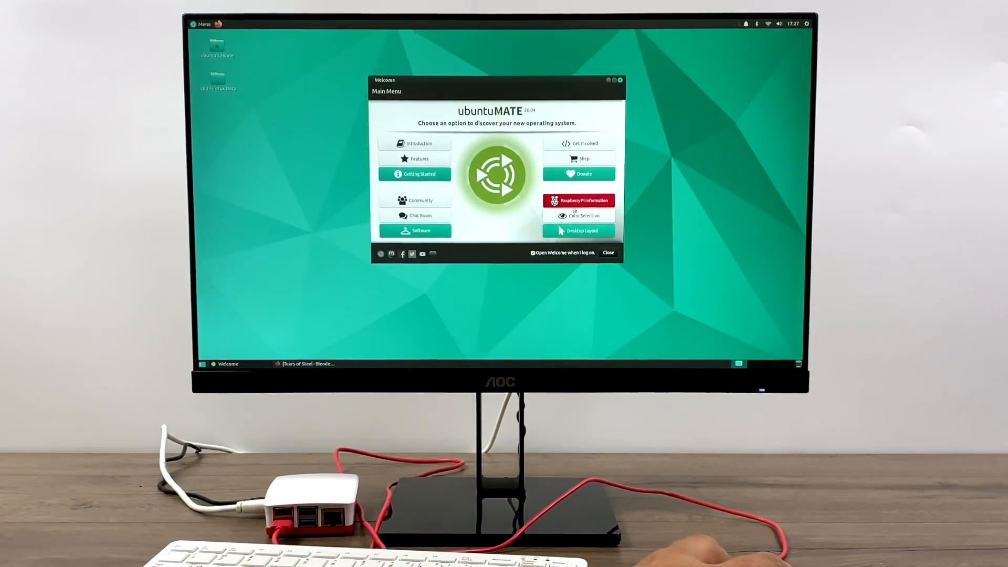
Read the Raspberry Pi Information notes in Welcome and return to its main menu
{"action": "left_click", "coordinate": [578, 200]}
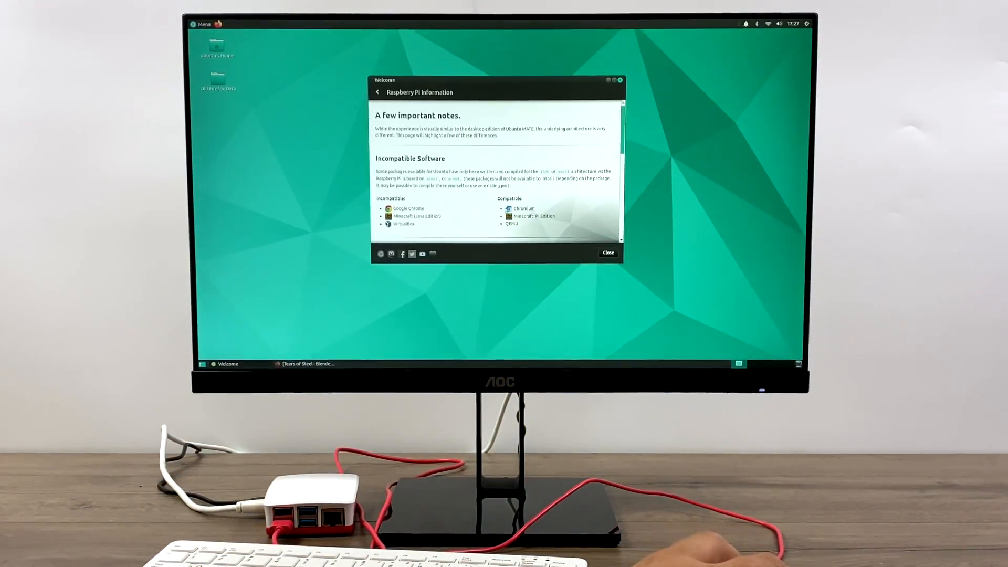
{"action": "scroll", "scroll_direction": "down", "scroll_amount": 3}
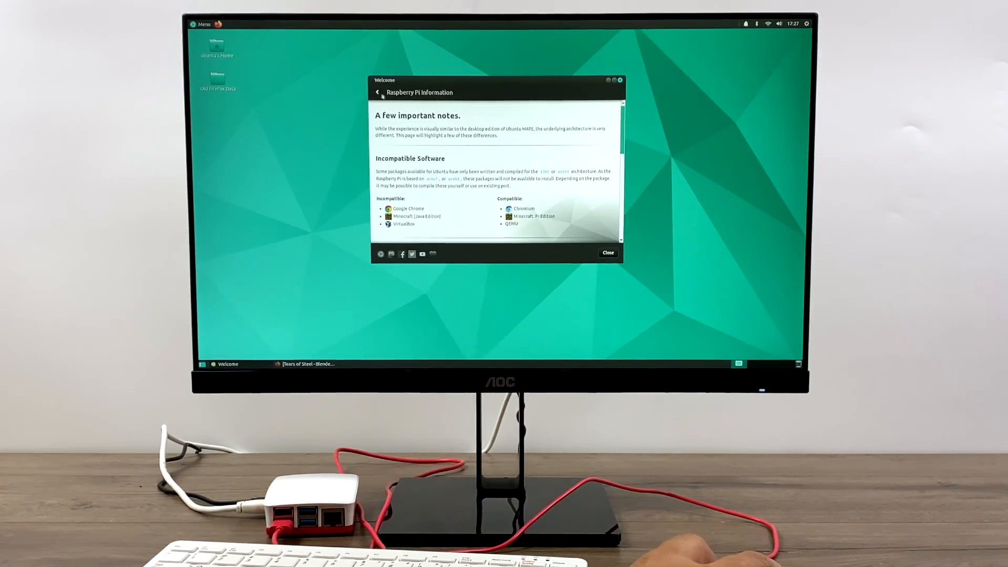
{"action": "left_click", "coordinate": [377, 92]}
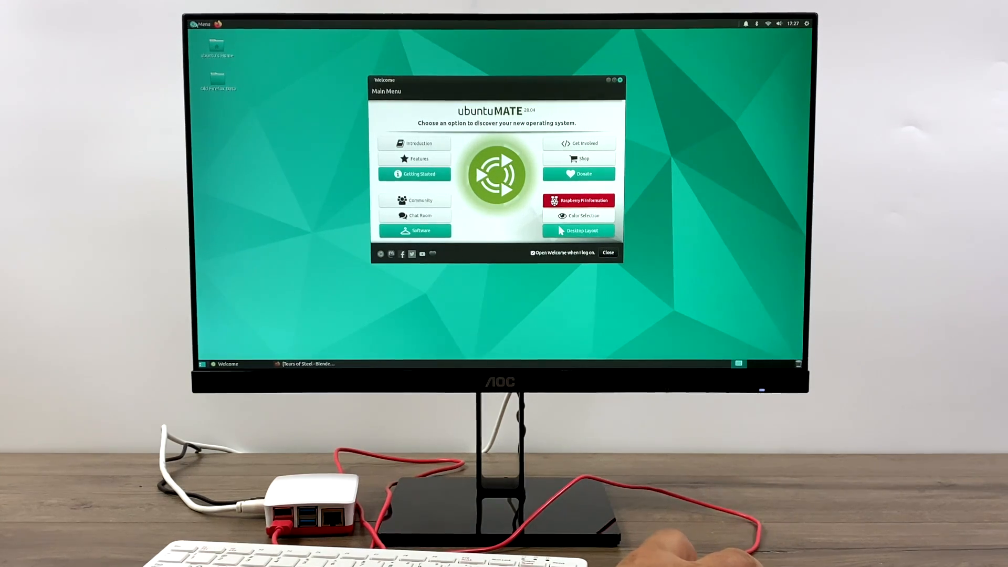
Launch MATE Terminal from the applications menu's System Tools
{"action": "left_click", "coordinate": [203, 24]}
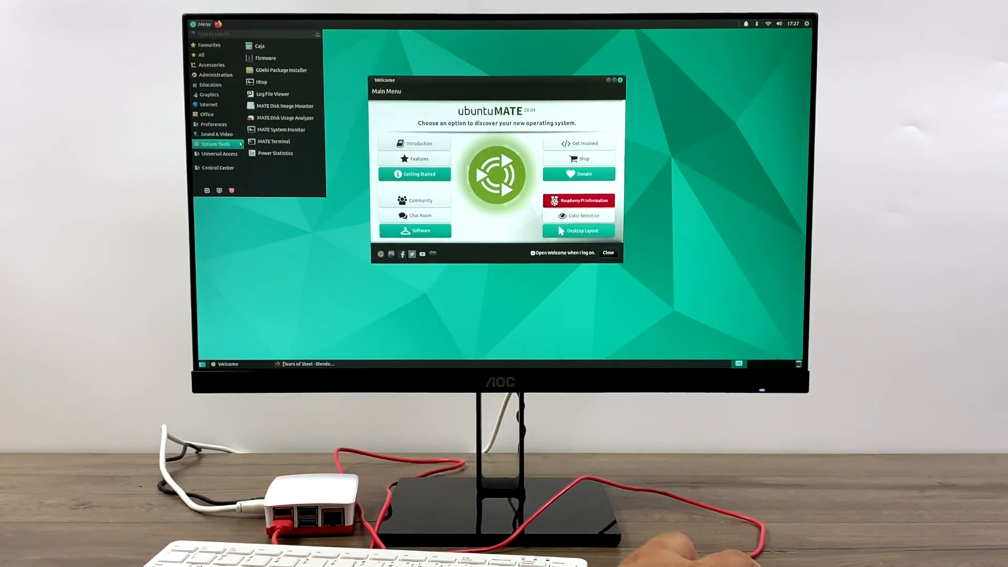
{"action": "left_click", "coordinate": [262, 81]}
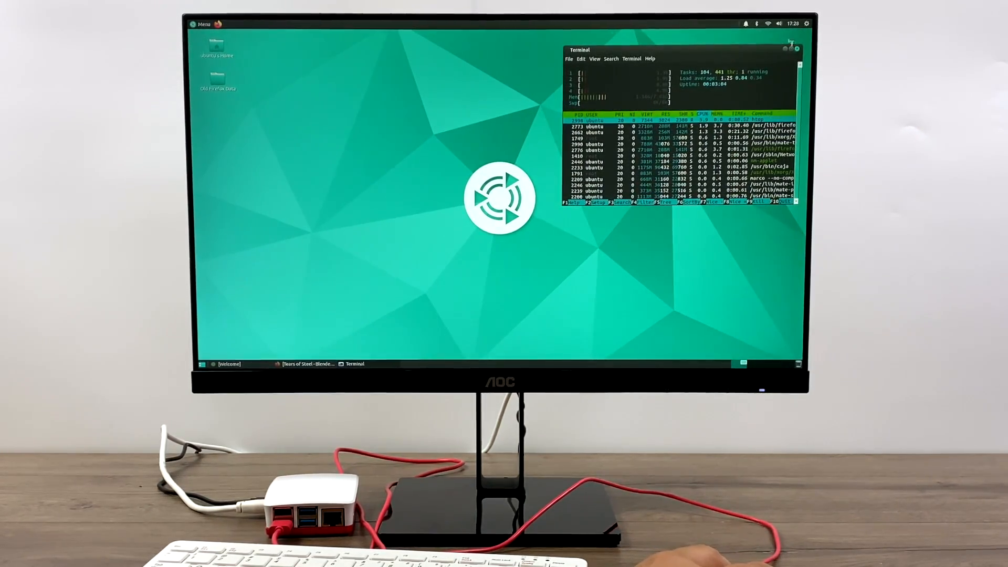
{"action": "mouse_move", "coordinate": [798, 49]}
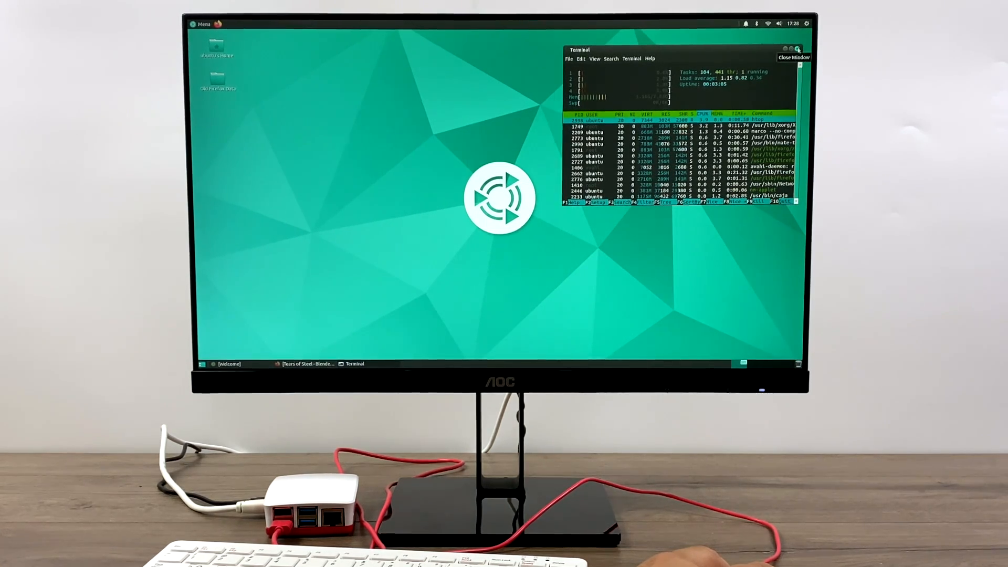
Close the htop terminal window, leaving Firefox on a blank new tab
{"action": "left_click", "coordinate": [794, 57]}
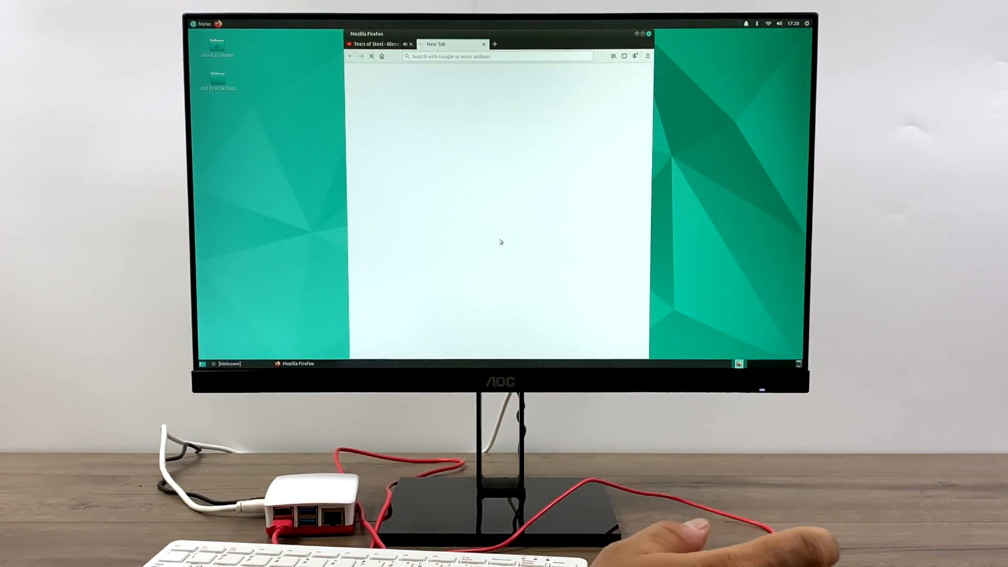
{"action": "type", "text": "https://www.raspberrypi.org"}
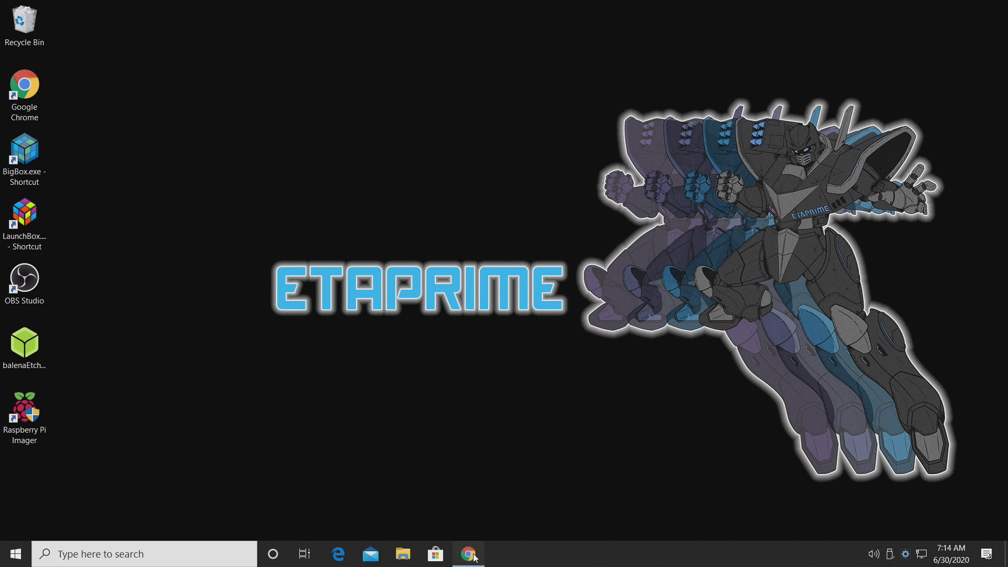
Bring Chrome forward and read through the desktopify README usage notes and DONE list
{"action": "left_click", "coordinate": [468, 553]}
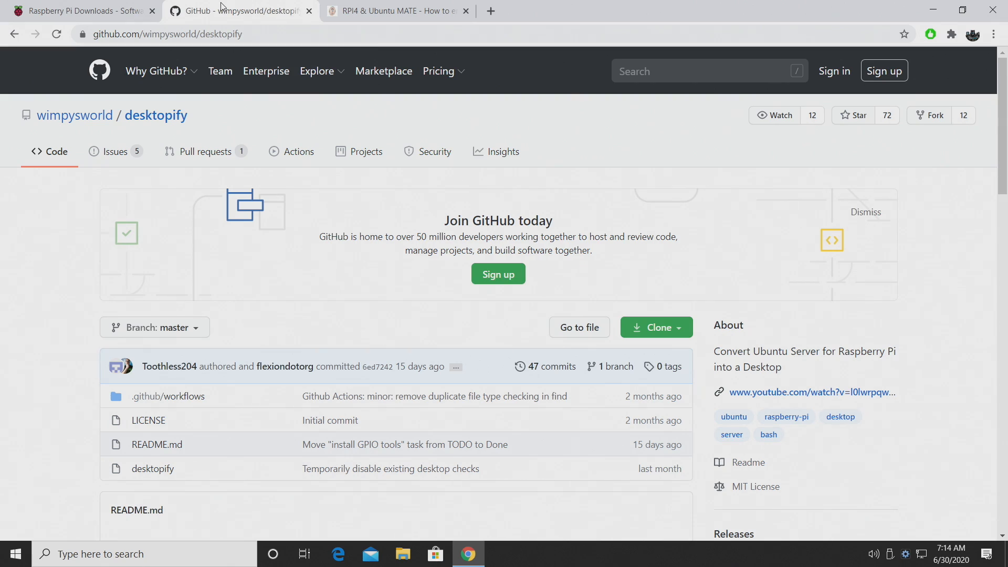
{"action": "mouse_move", "coordinate": [58, 340]}
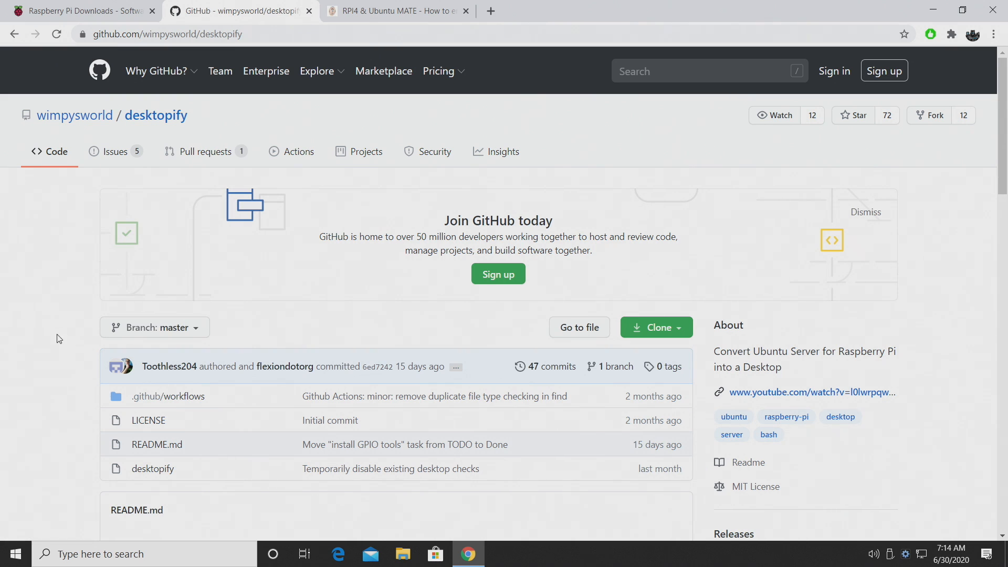
{"action": "scroll", "scroll_direction": "down", "scroll_amount": 3}
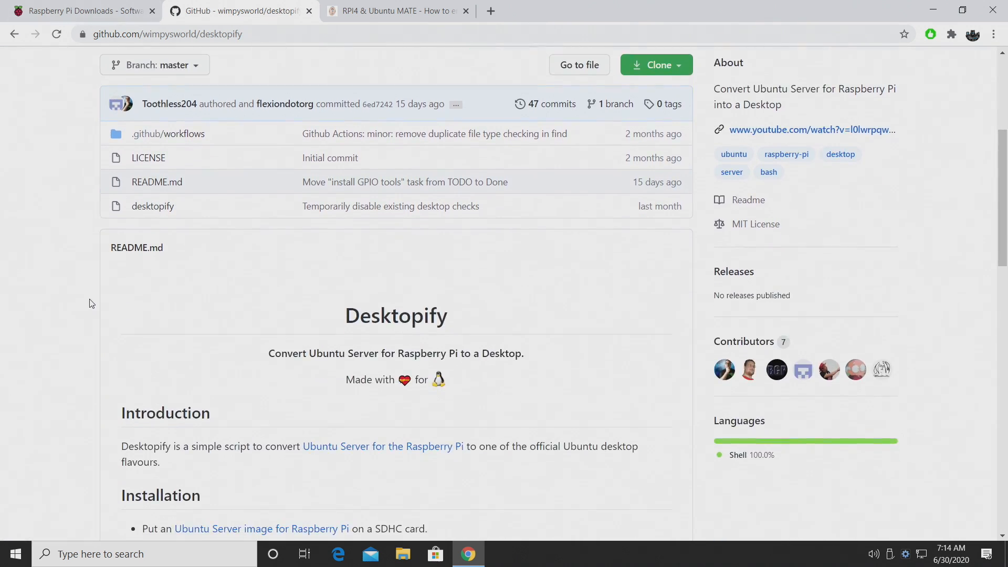
{"action": "scroll", "scroll_direction": "down", "scroll_amount": 3}
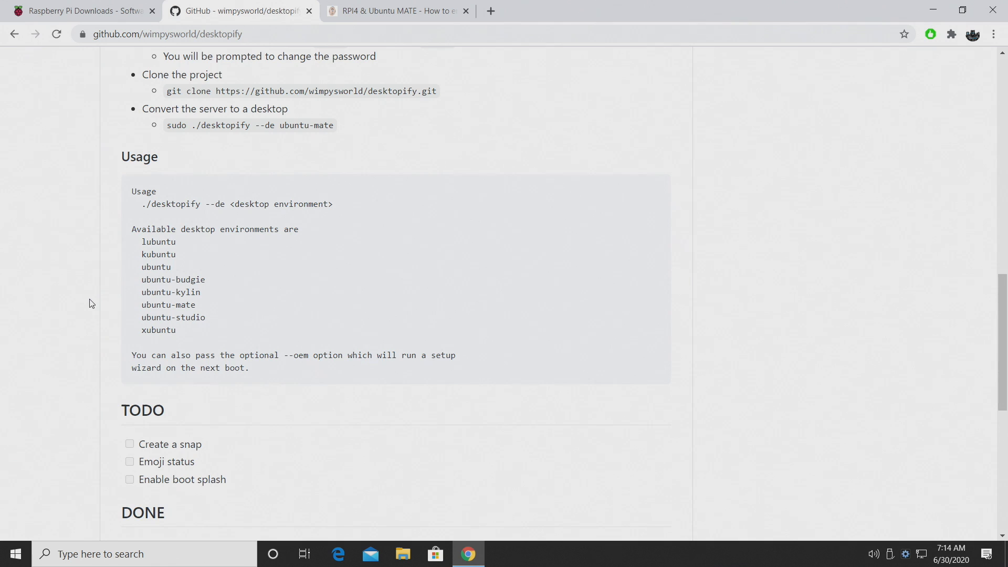
{"action": "scroll", "scroll_direction": "down", "scroll_amount": 3}
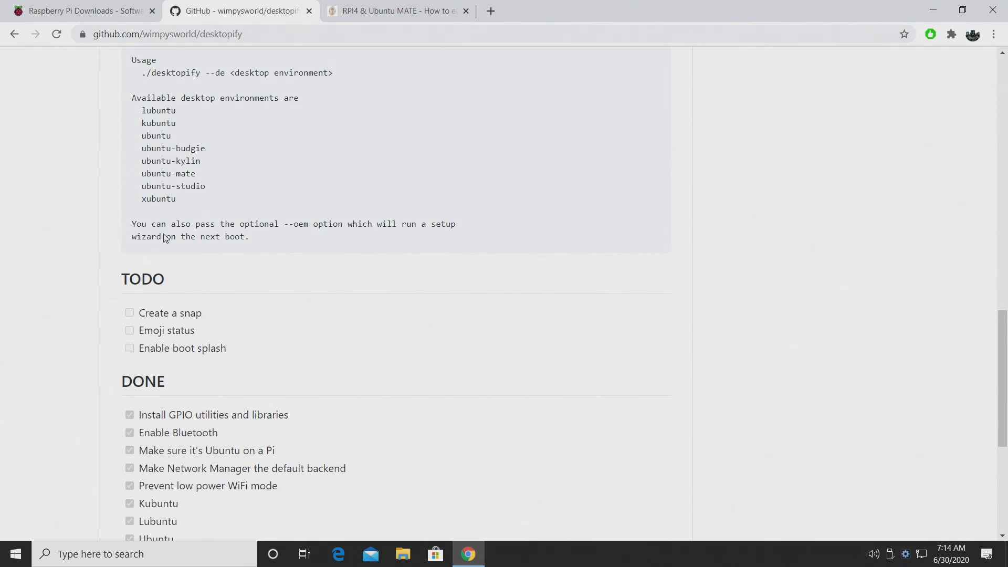
{"action": "scroll", "scroll_direction": "up", "scroll_amount": 3}
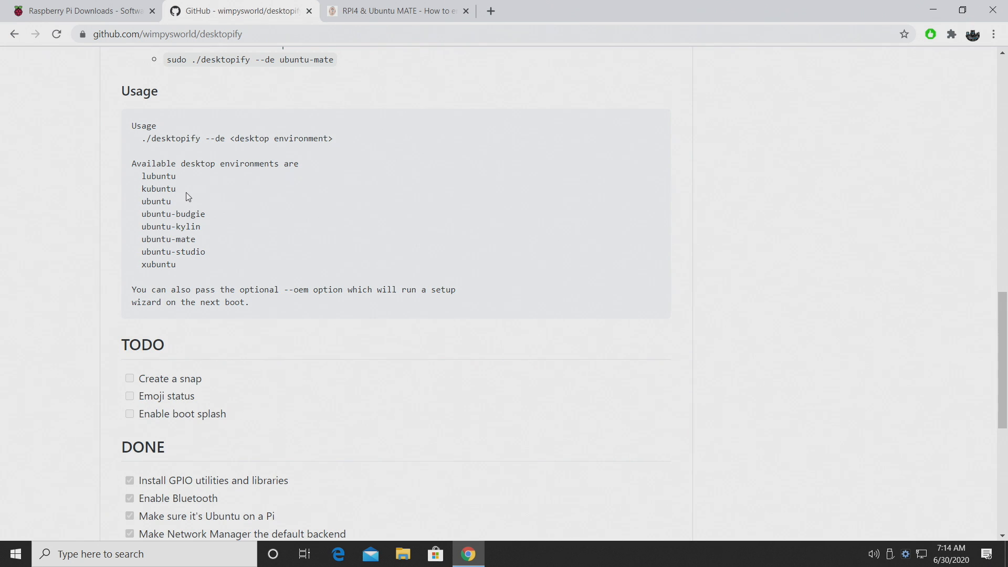
{"action": "mouse_move", "coordinate": [221, 223]}
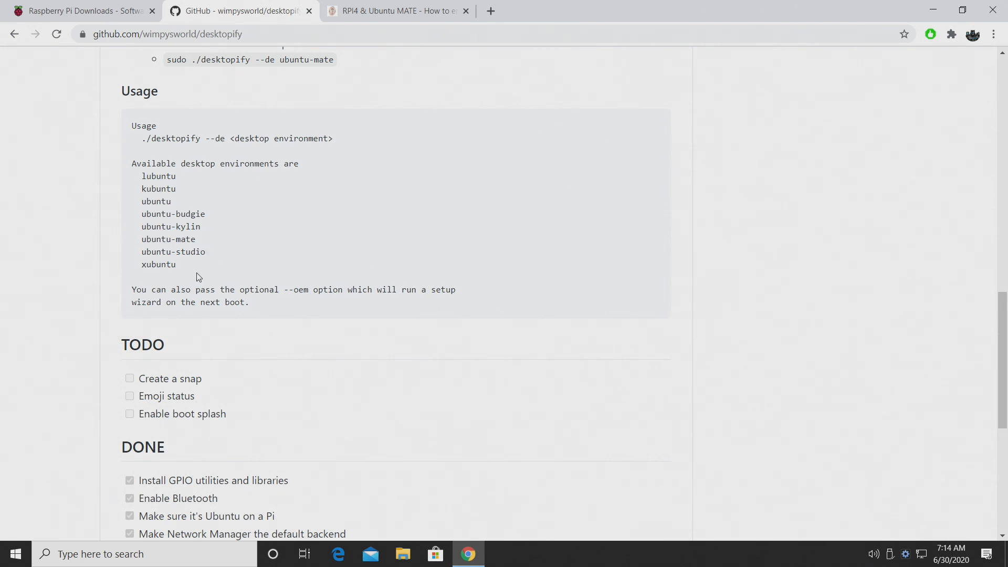
{"action": "scroll", "scroll_direction": "down", "scroll_amount": 3}
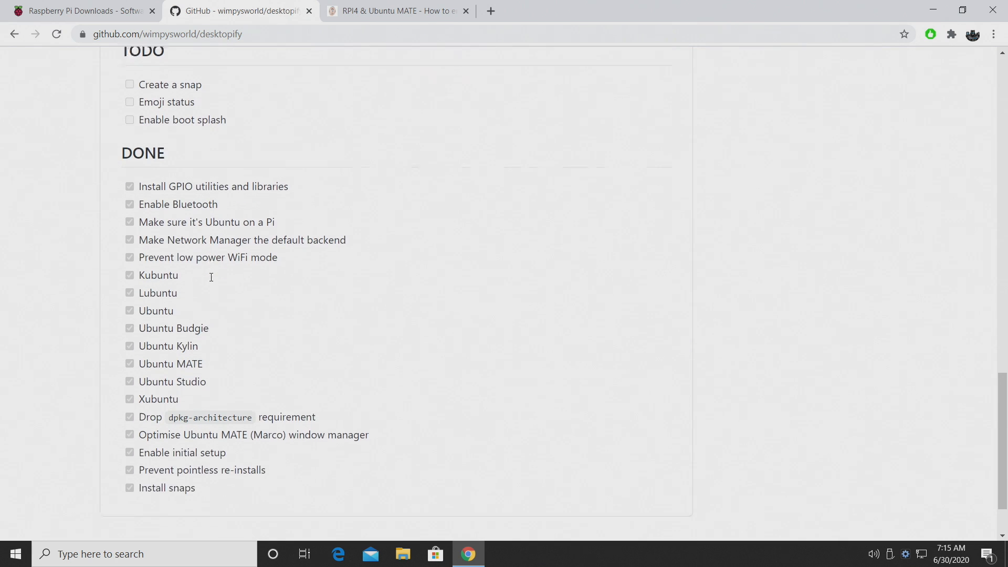
{"action": "scroll", "scroll_direction": "down", "scroll_amount": 3}
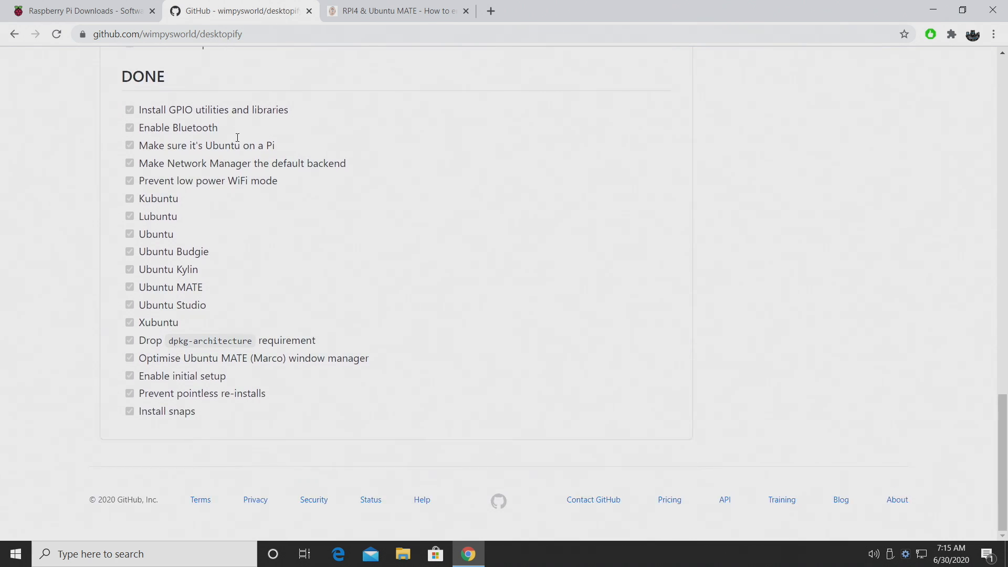
{"action": "mouse_move", "coordinate": [255, 102]}
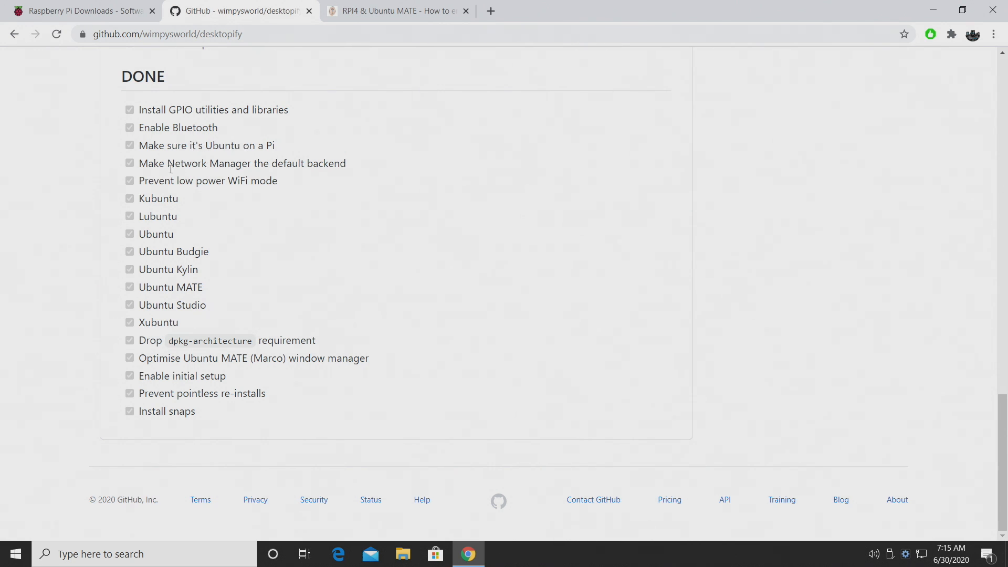
{"action": "mouse_move", "coordinate": [287, 159]}
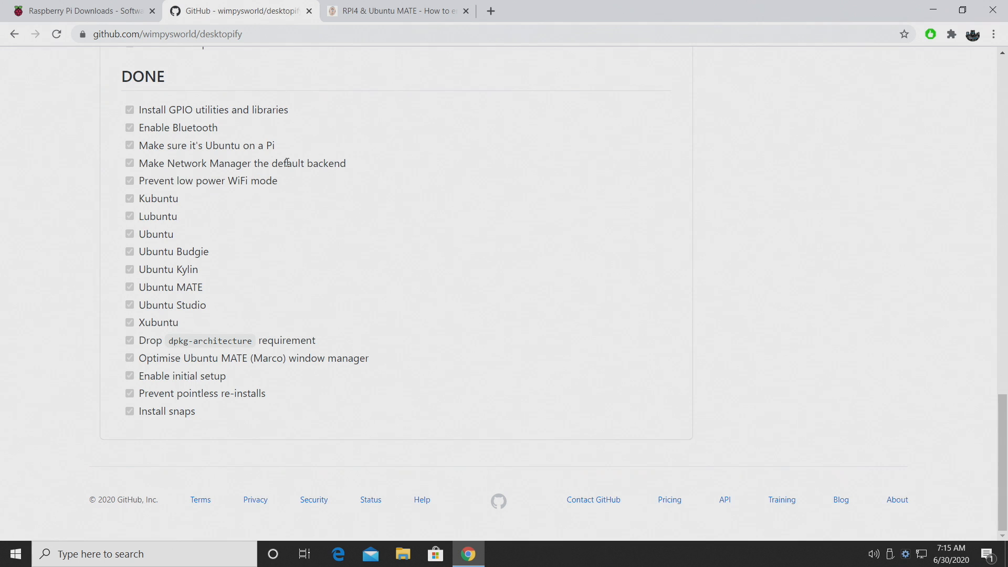
{"action": "mouse_move", "coordinate": [270, 195]}
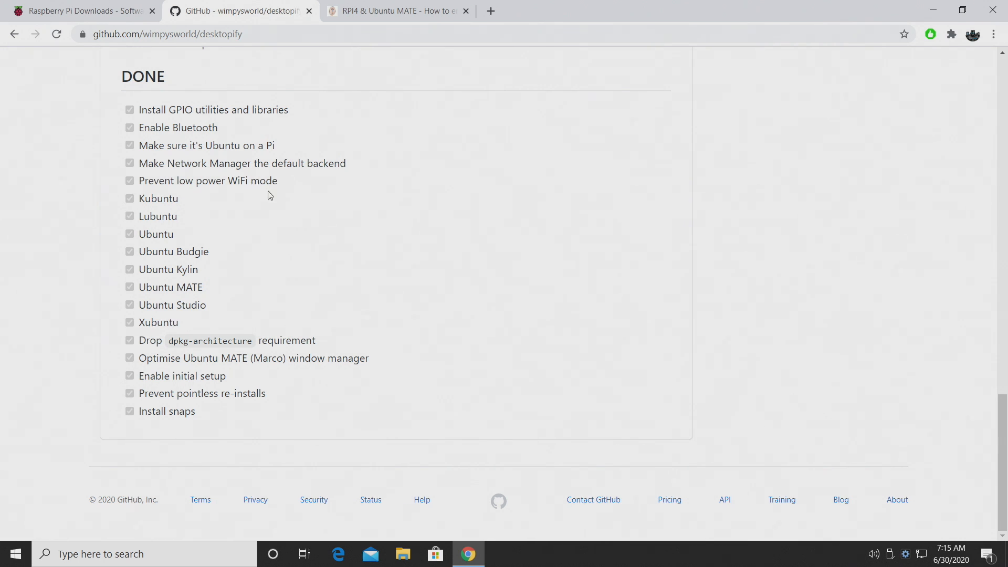
Highlight the window manager optimisation task text in the DONE list
{"action": "double_click", "coordinate": [167, 358]}
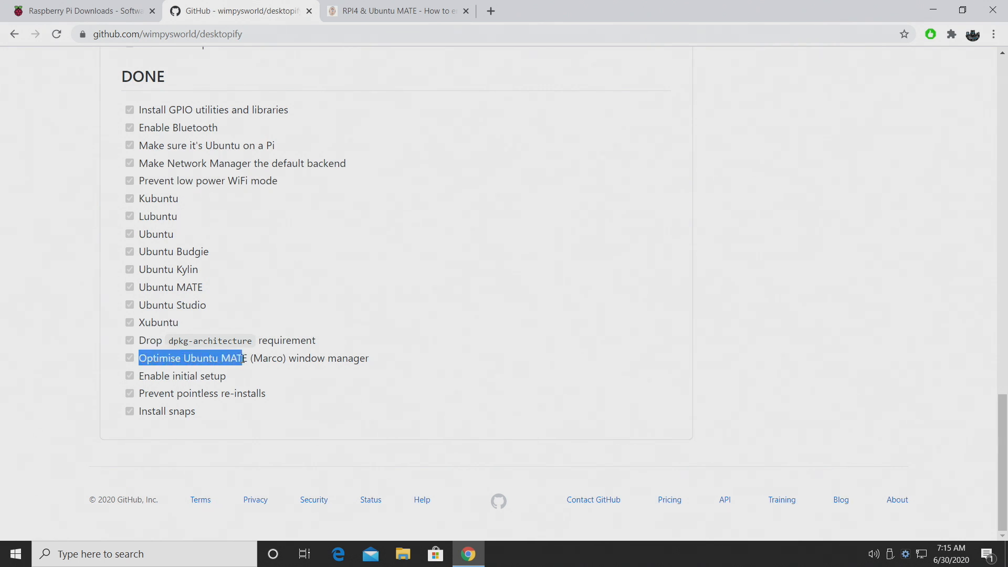
{"action": "left_click_drag", "start_coordinate": [242, 359], "coordinate": [369, 359]}
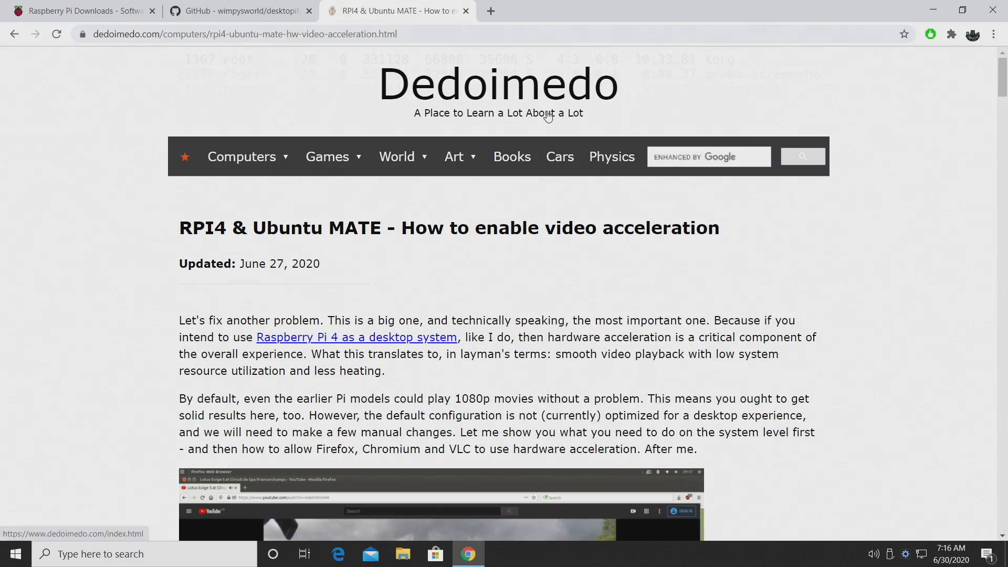
Read the article's update, install-libraries and config tweaks sections, then switch to the Raspberry Pi Downloads tab
{"action": "scroll", "scroll_direction": "down", "scroll_amount": 3}
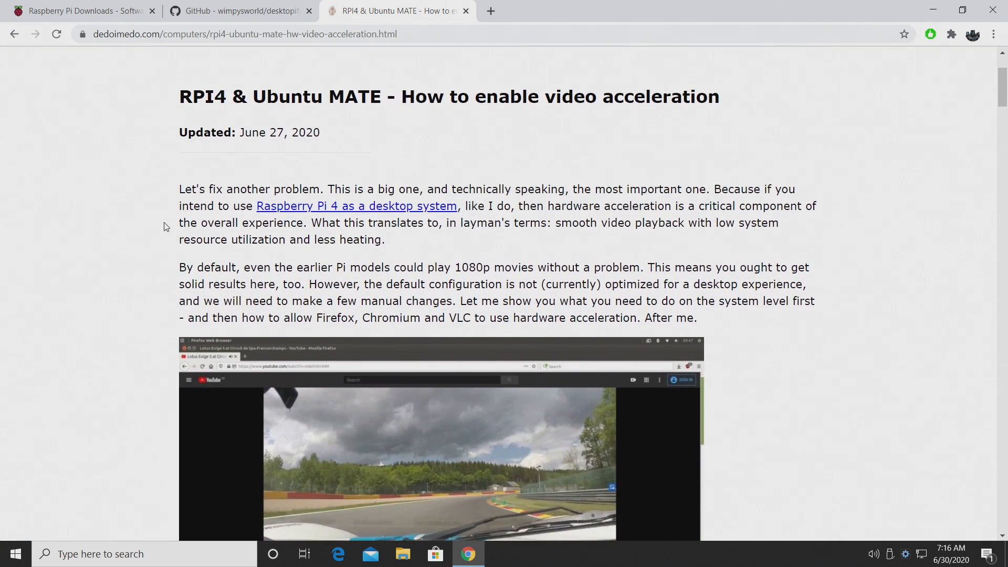
{"action": "scroll", "scroll_direction": "down", "scroll_amount": 3}
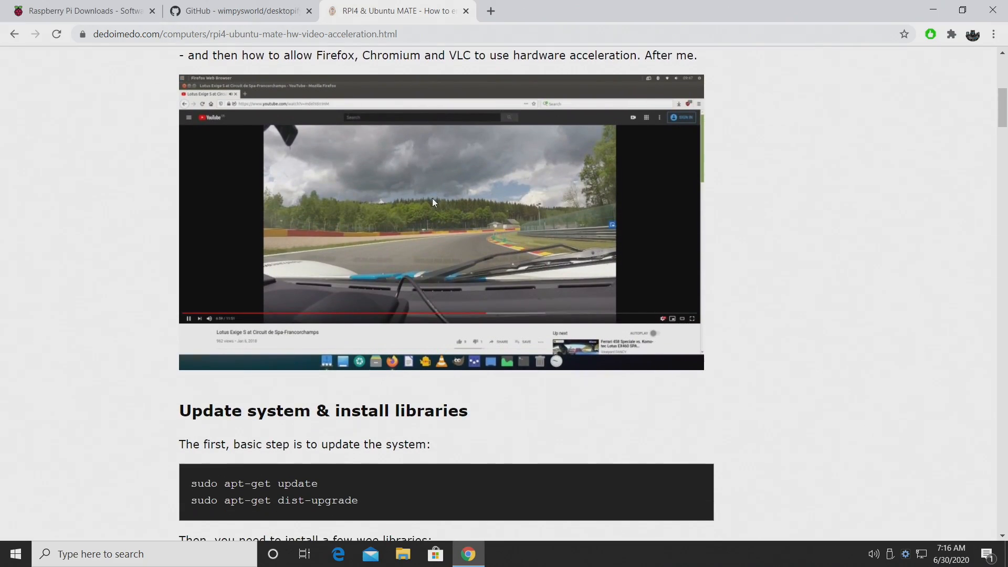
{"action": "mouse_move", "coordinate": [360, 235]}
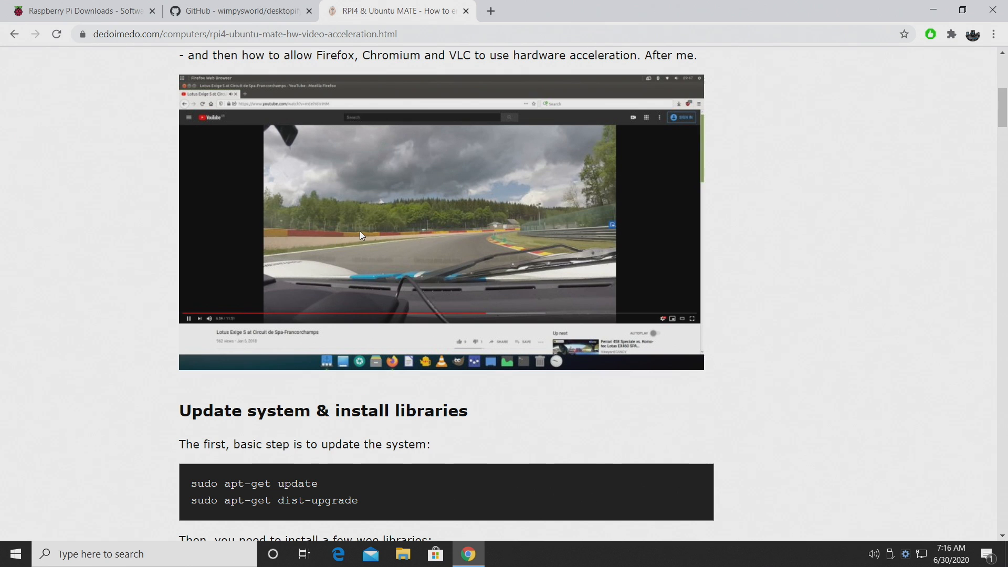
{"action": "scroll", "scroll_direction": "down", "scroll_amount": 3}
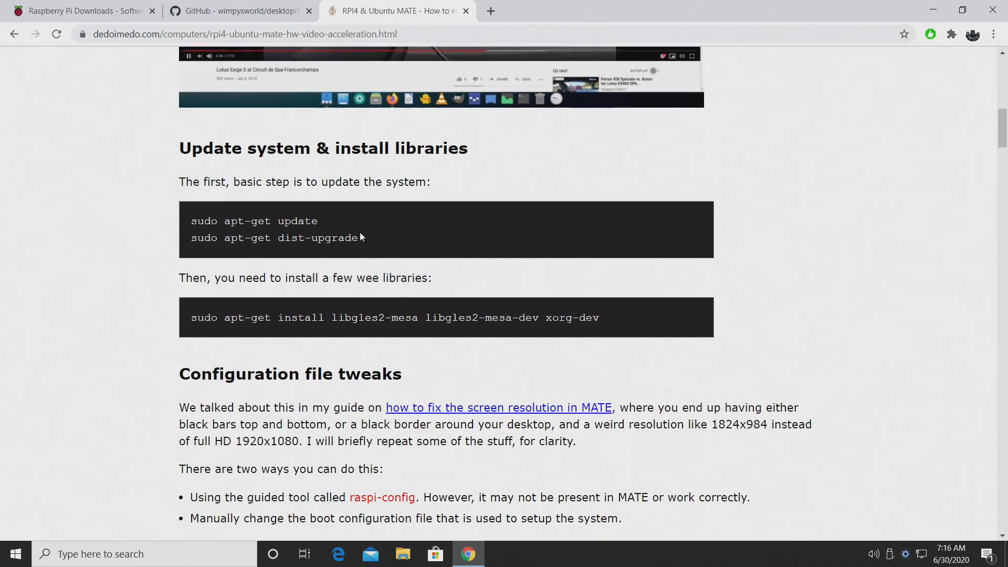
{"action": "scroll", "scroll_direction": "down", "scroll_amount": 3}
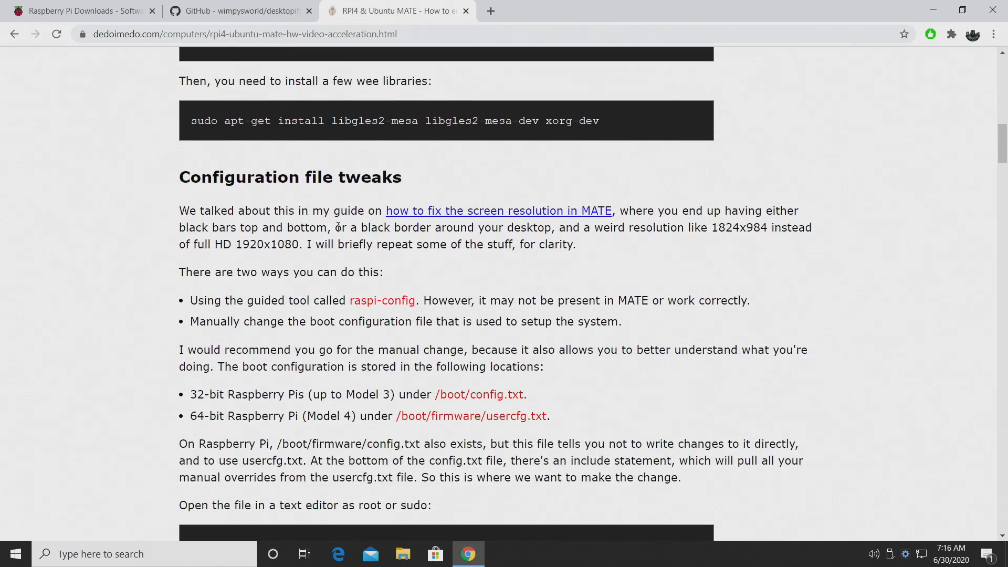
{"action": "scroll", "scroll_direction": "up", "scroll_amount": 3}
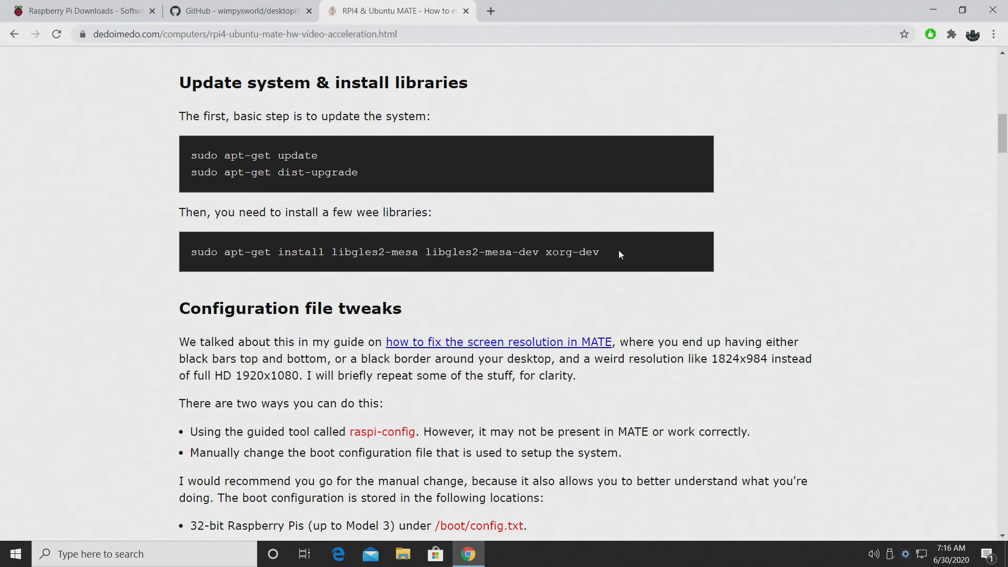
{"action": "mouse_move", "coordinate": [144, 193]}
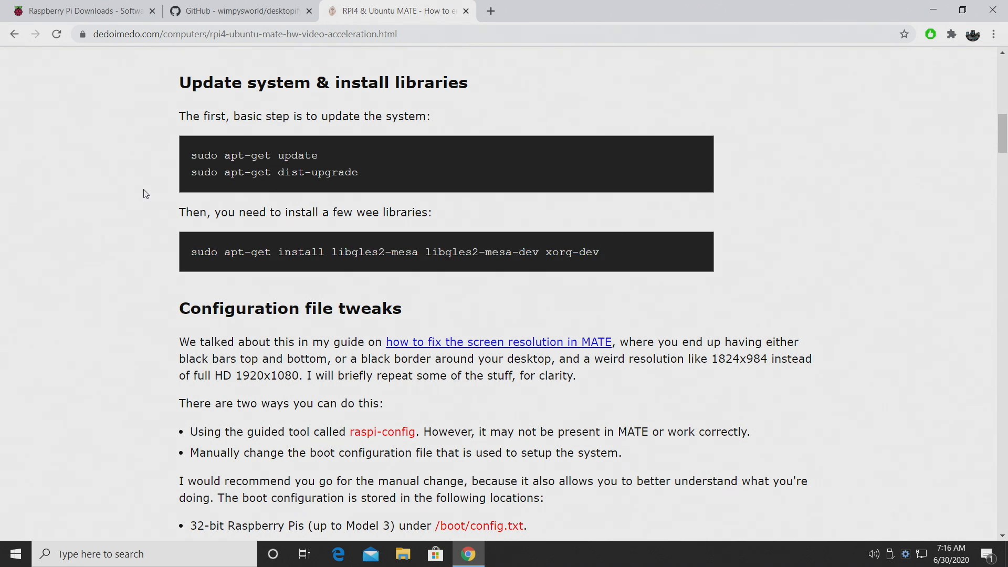
{"action": "left_click", "coordinate": [77, 10]}
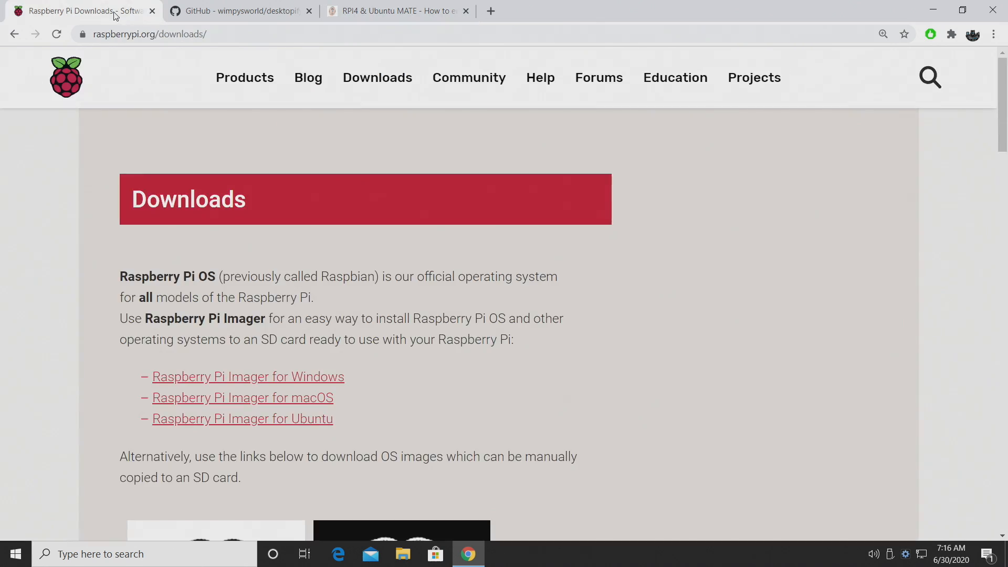
Launch the downloaded Raspberry Pi Imager installer and start its installation
{"action": "scroll", "scroll_direction": "down", "scroll_amount": 3}
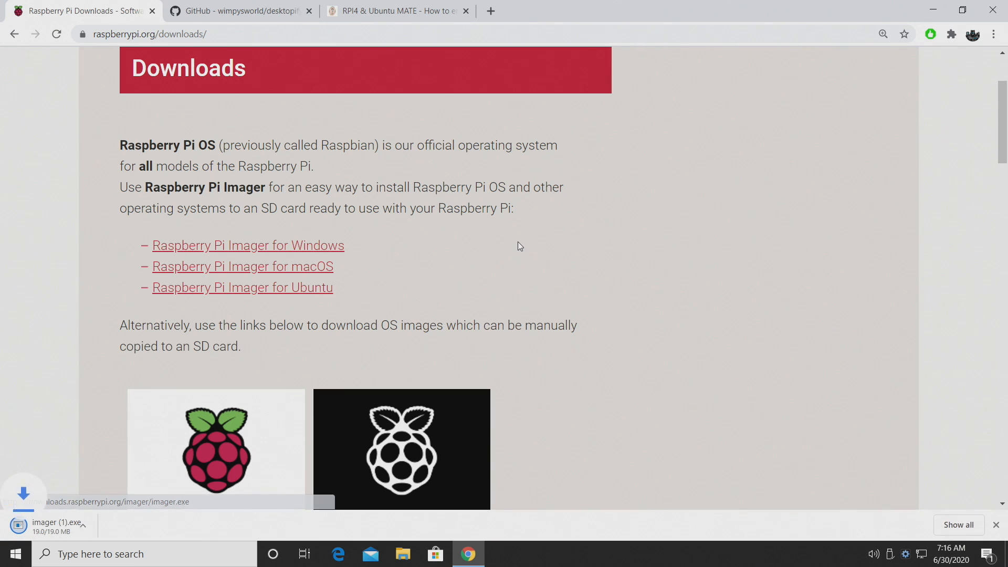
{"action": "left_click", "coordinate": [45, 527]}
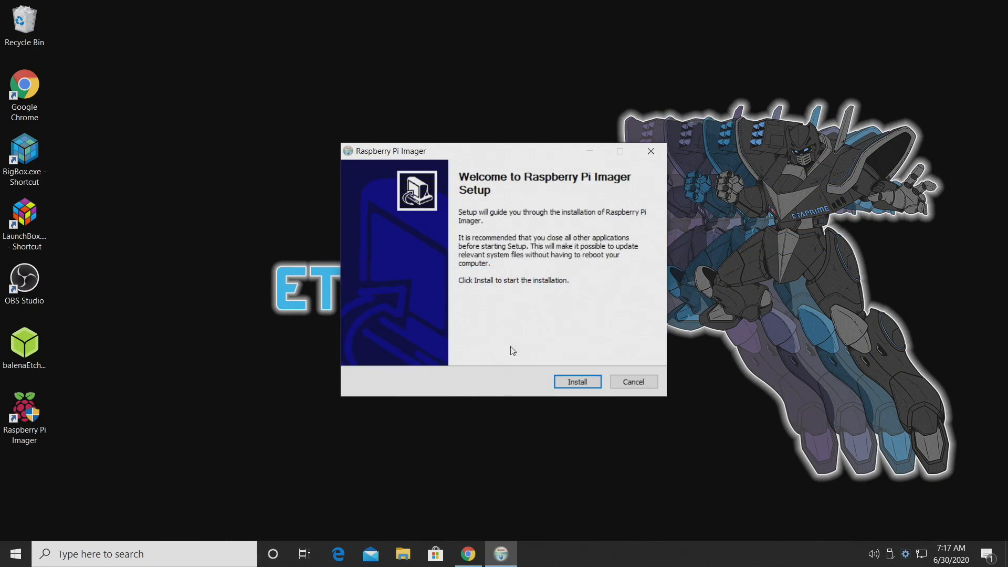
{"action": "left_click", "coordinate": [577, 381]}
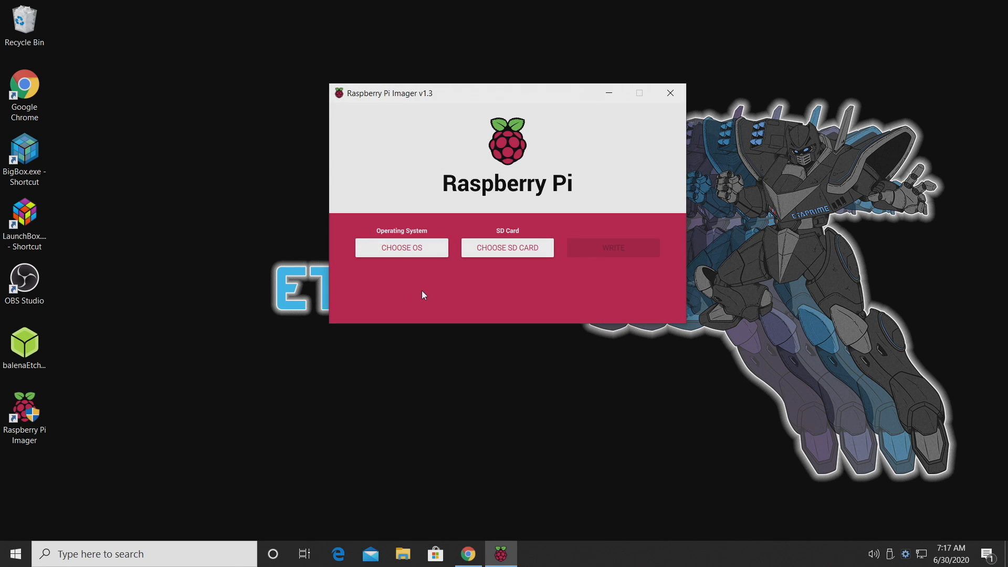
{"action": "mouse_move", "coordinate": [414, 287]}
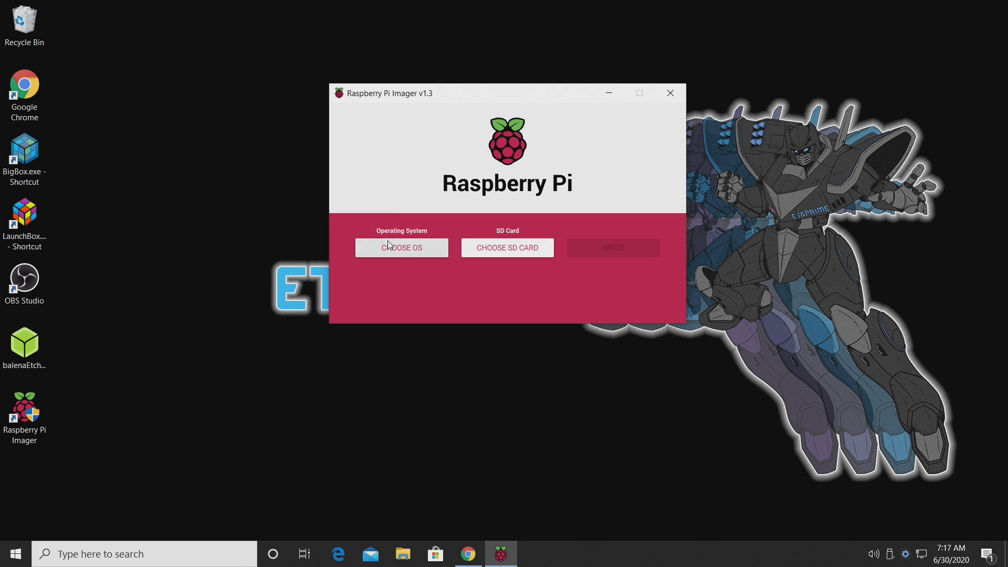
Choose Ubuntu 20.04 LTS 64-bit for Pi 3/4 as the operating system
{"action": "left_click", "coordinate": [401, 248]}
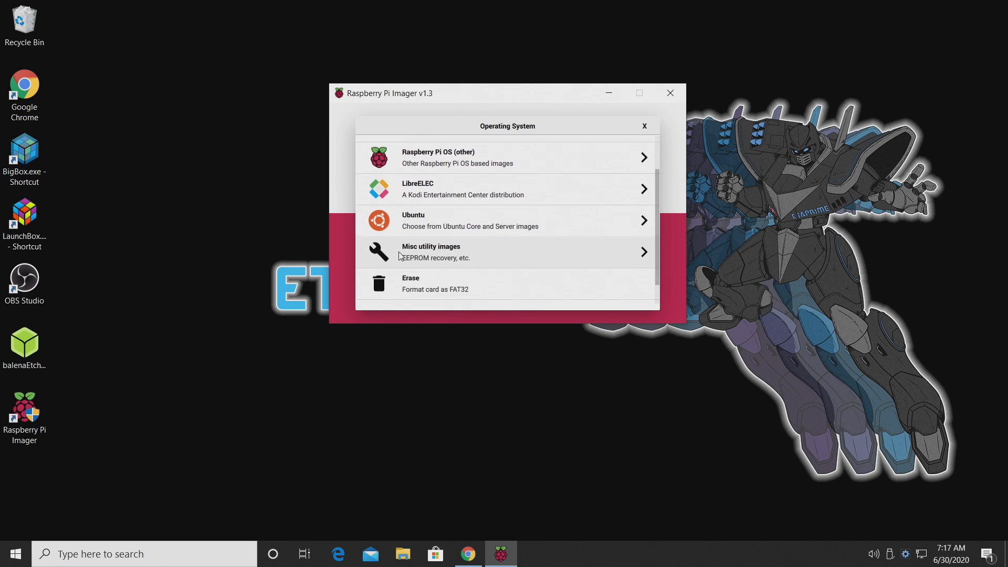
{"action": "left_click", "coordinate": [507, 219]}
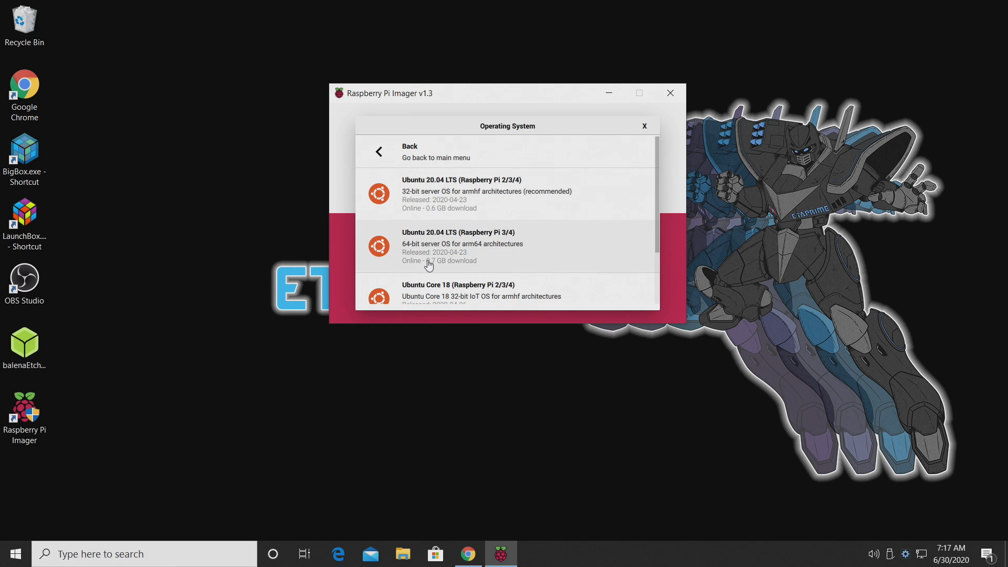
{"action": "mouse_move", "coordinate": [448, 246]}
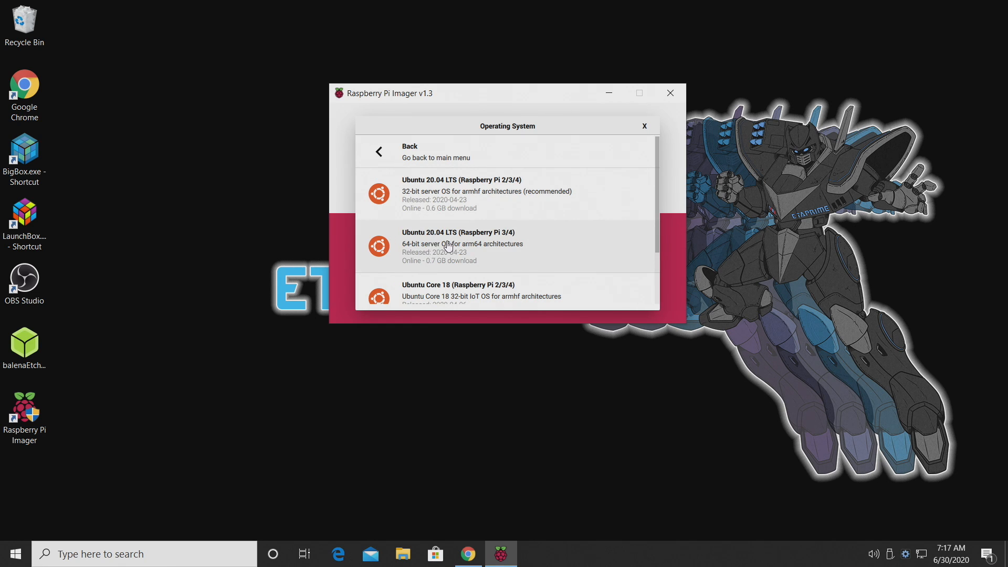
{"action": "left_click", "coordinate": [463, 247]}
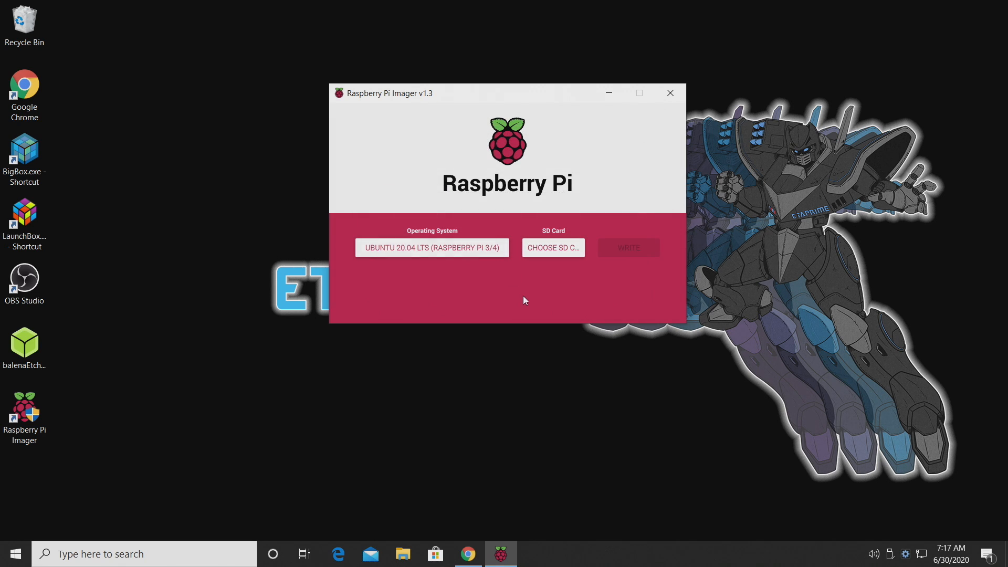
Write the image to the Transcend SD card, acknowledge success and close the Imager
{"action": "left_click", "coordinate": [552, 248]}
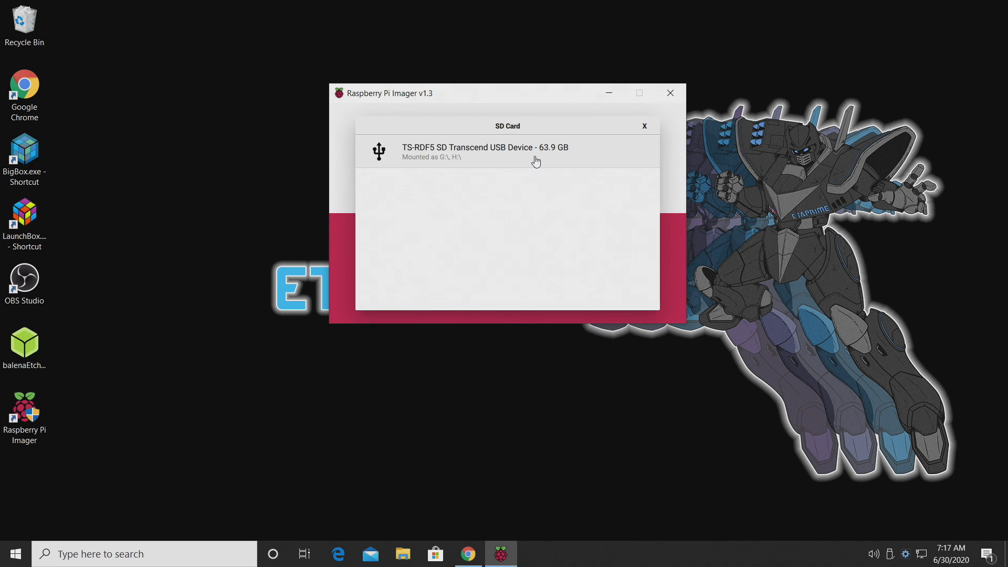
{"action": "left_click", "coordinate": [481, 151]}
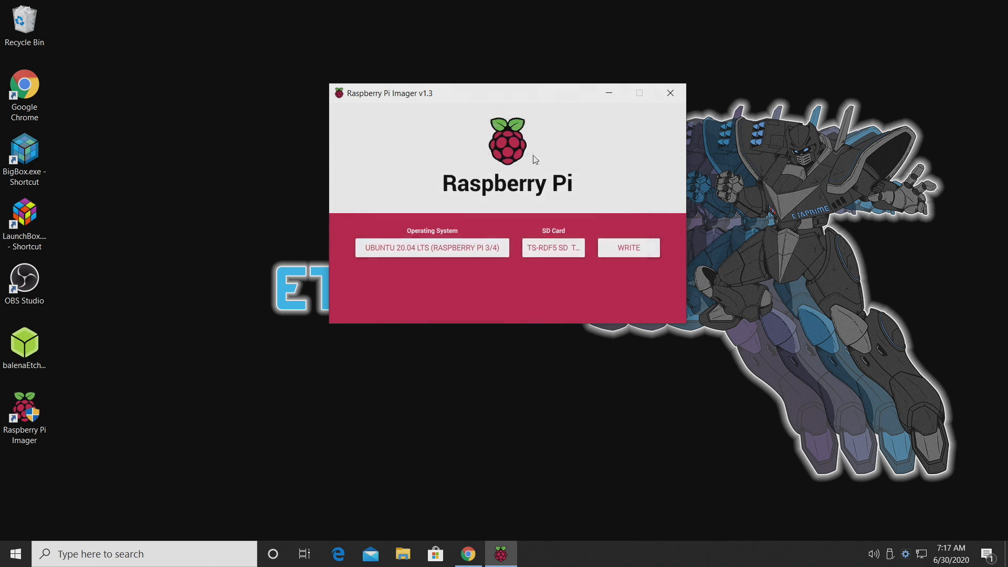
{"action": "left_click", "coordinate": [628, 248]}
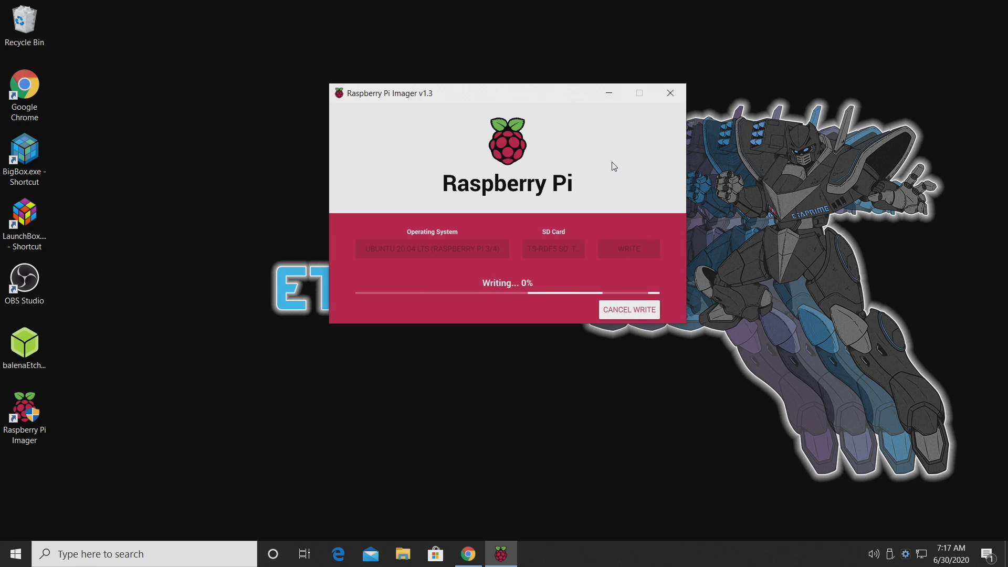
{"action": "mouse_move", "coordinate": [388, 270]}
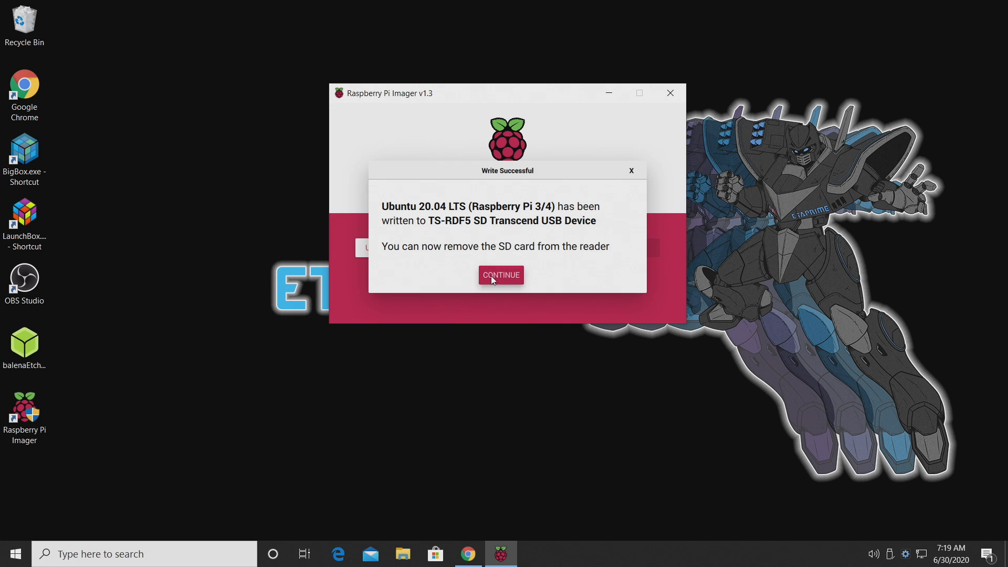
{"action": "left_click", "coordinate": [501, 274]}
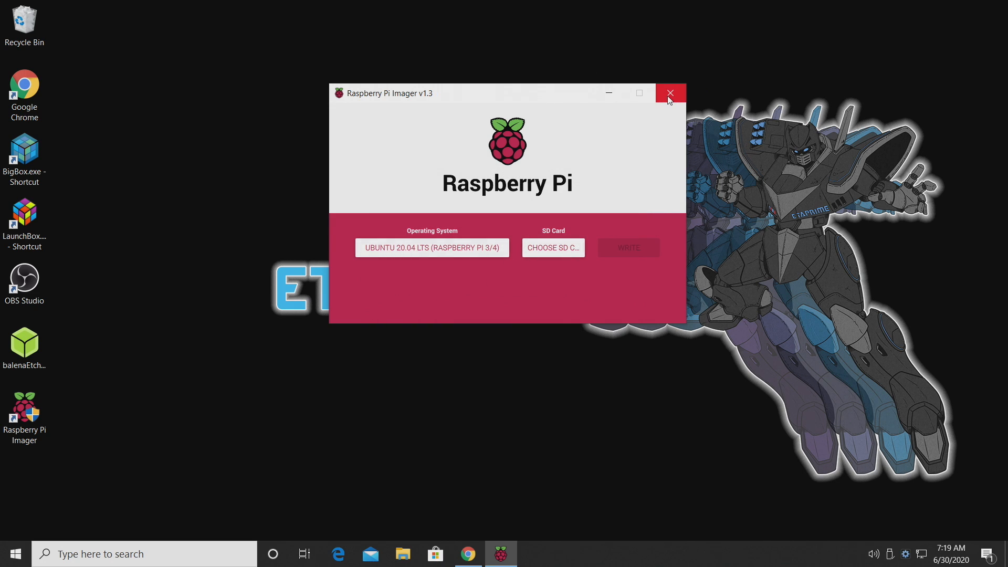
{"action": "left_click", "coordinate": [670, 94]}
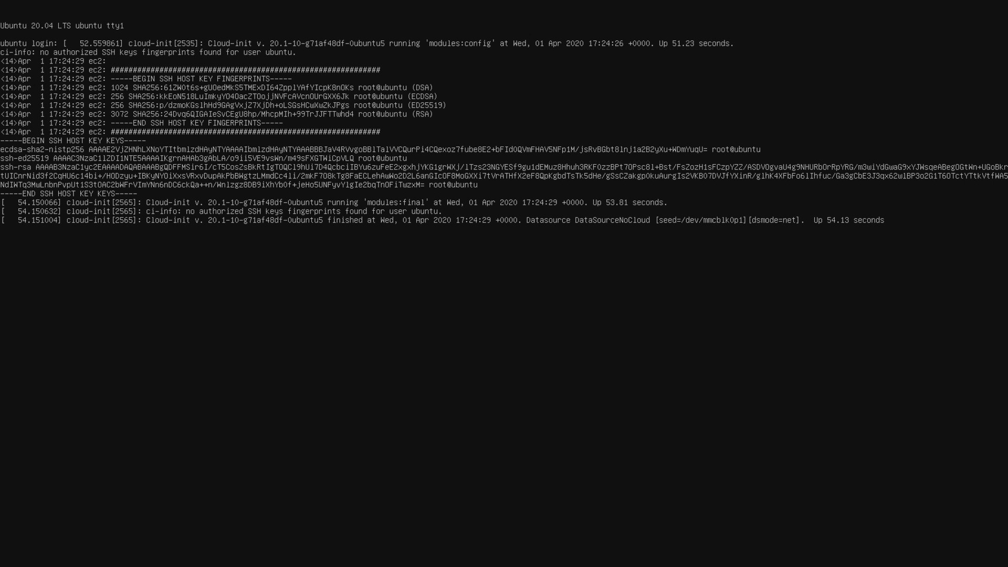
Log in as ubuntu, complete the forced password change and begin a git command
{"action": "type", "text": "ubuntu login: ubuntu"}
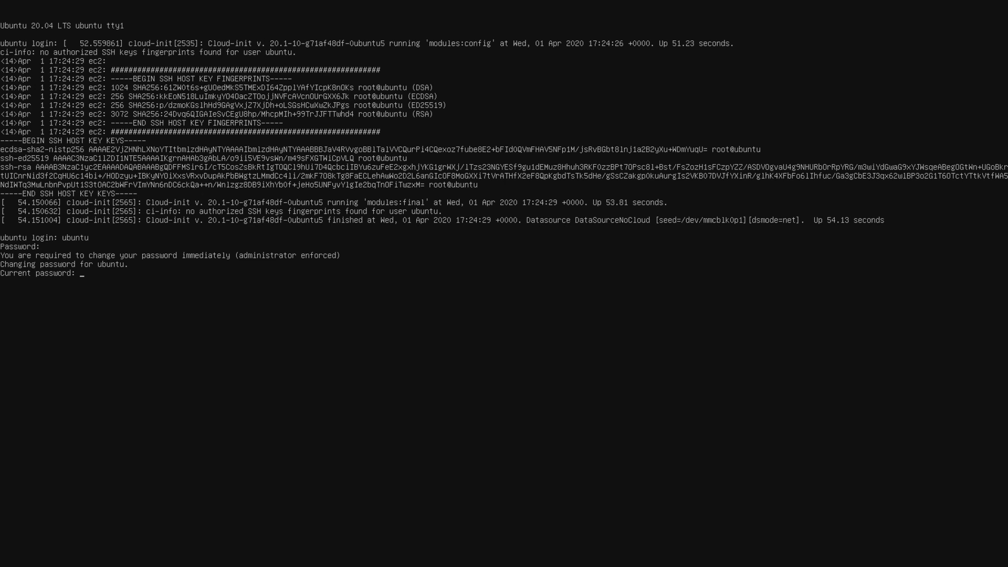
{"action": "key", "text": "Enter"}
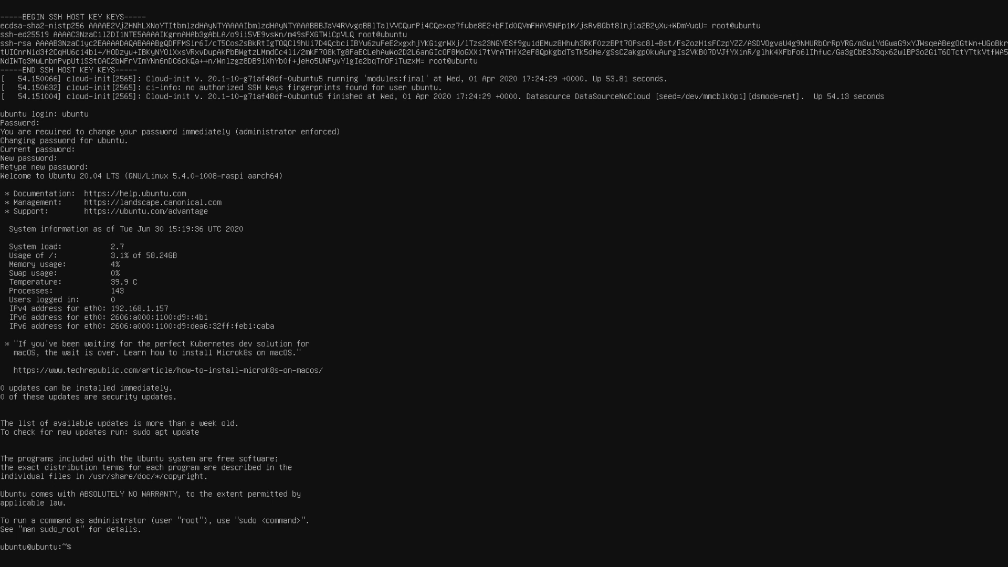
{"action": "type", "text": "git"}
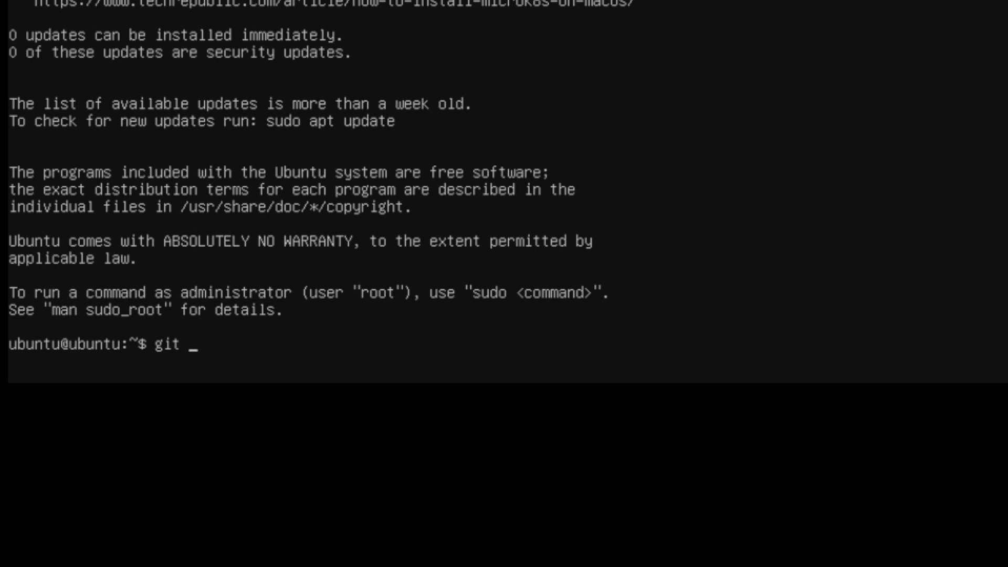
Clone github.com/wimpysworld/desktopify.git and change into the desktopify directory
{"action": "type", "text": "clone https://github.com/wim"}
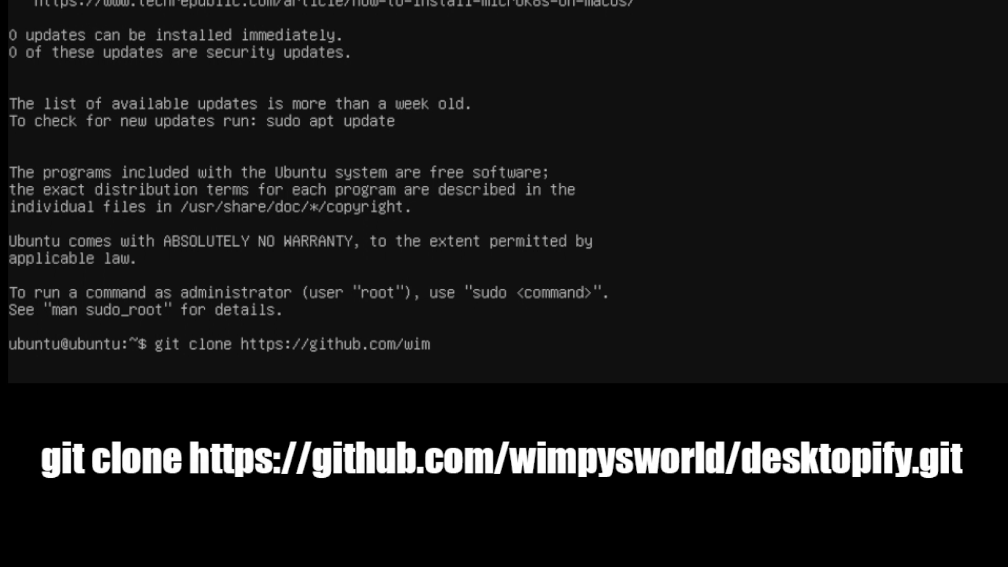
{"action": "type", "text": "pysworld/desktopify.git"}
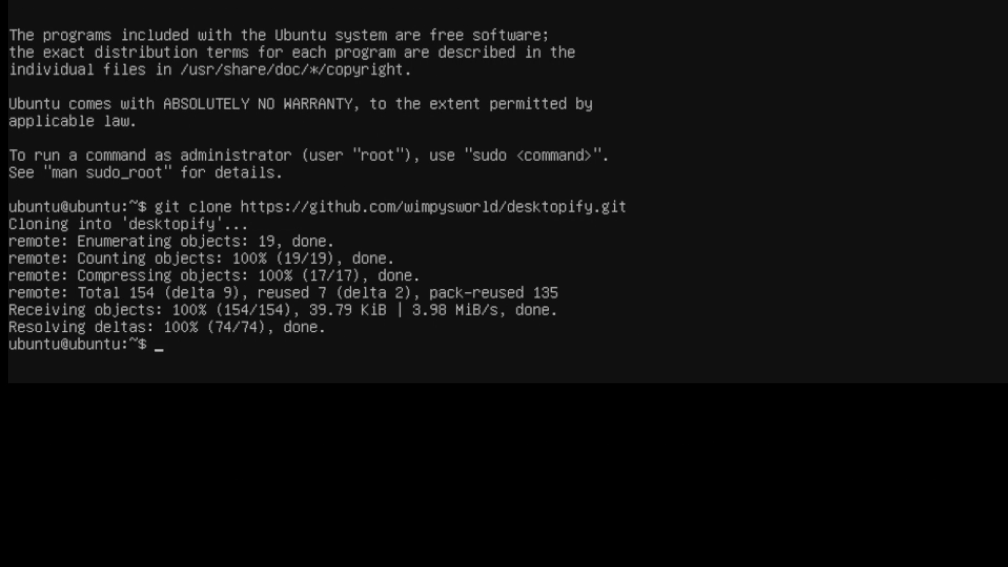
{"action": "type", "text": "cd ./desktopify"}
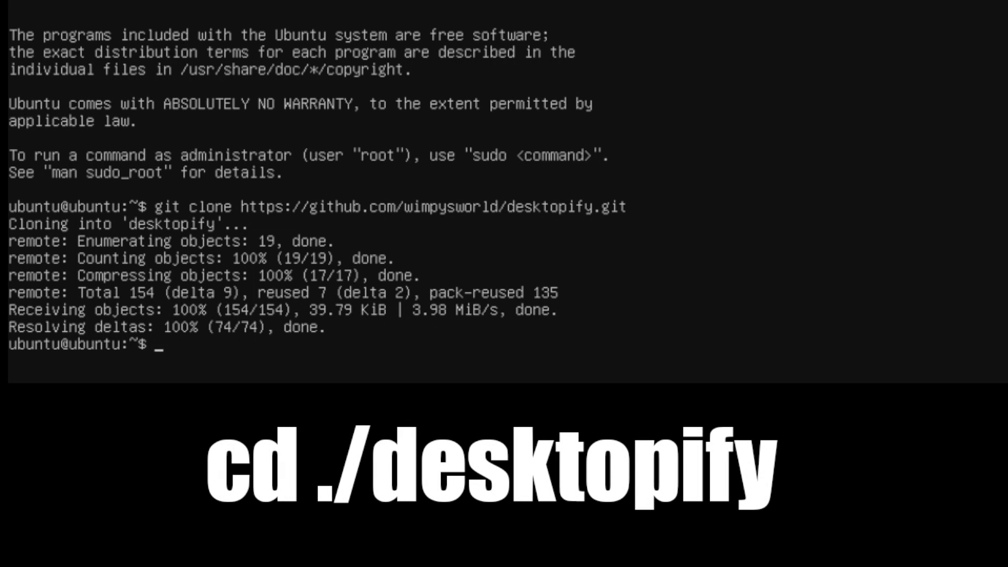
{"action": "type", "text": "cd ./desktopify"}
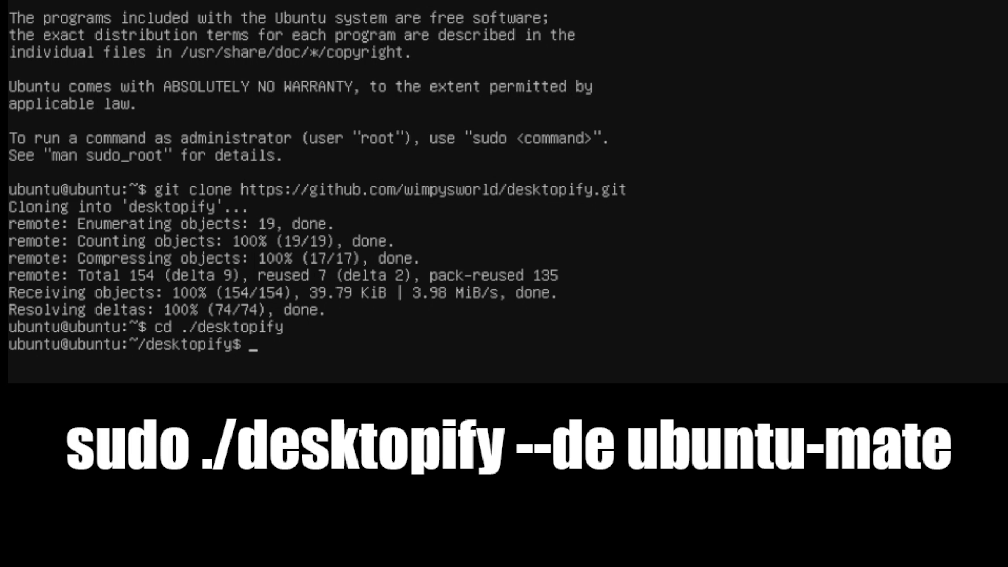
Run sudo ./desktopify --de ubuntu-mate, then reboot the Pi
{"action": "type", "text": "sudo ./desktopify --de ubuntu-"}
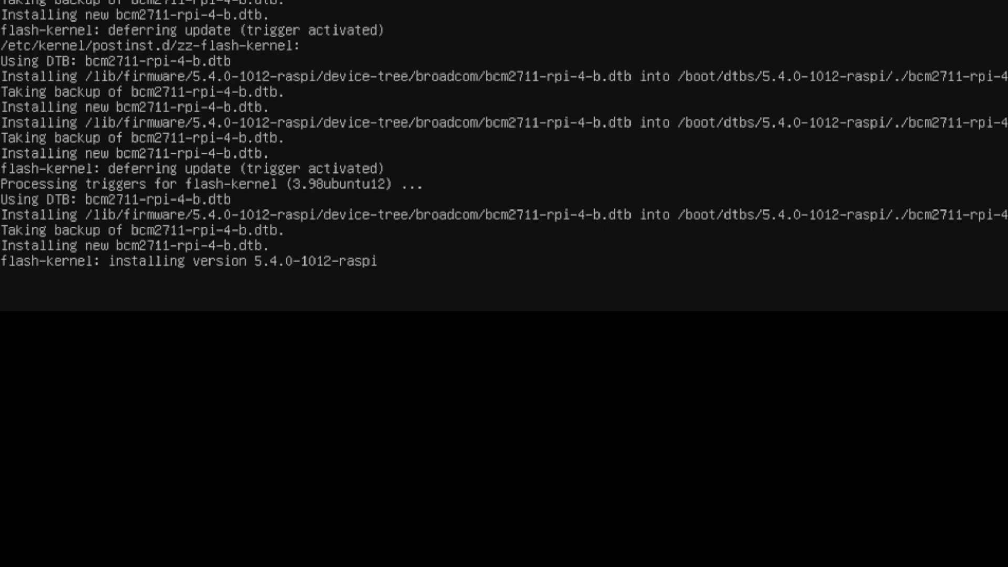
{"action": "scroll", "scroll_direction": "down", "scroll_amount": 3}
{"action": "type", "text": "sudo r"}
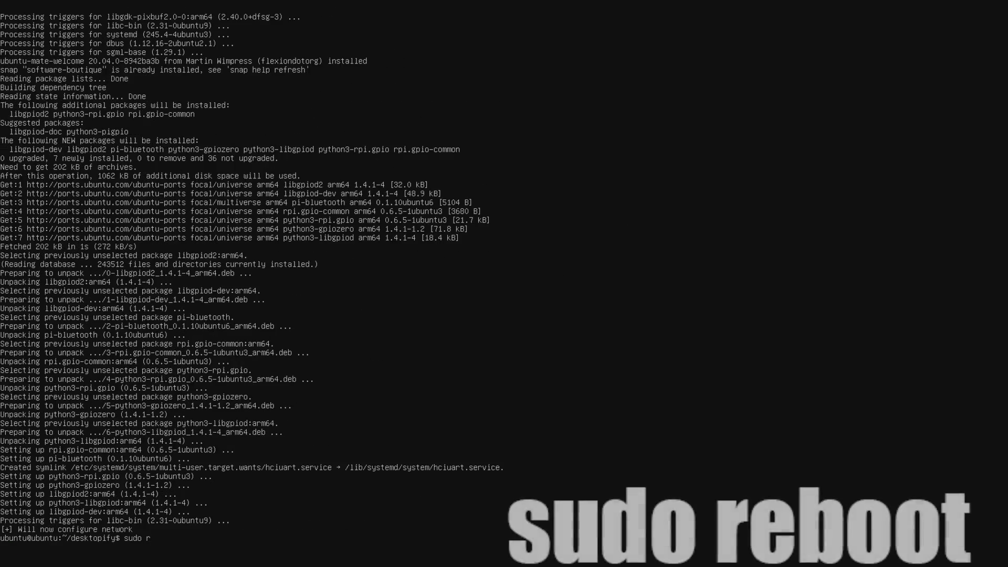
{"action": "type", "text": "eboot"}
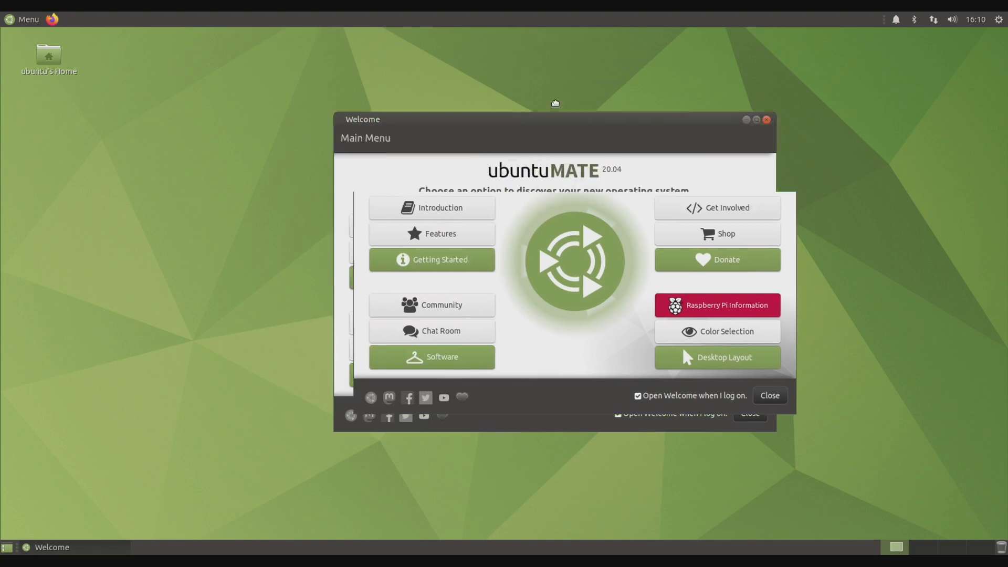
Browse the Graphics category of the applications menu and dismiss it
{"action": "left_click", "coordinate": [24, 19]}
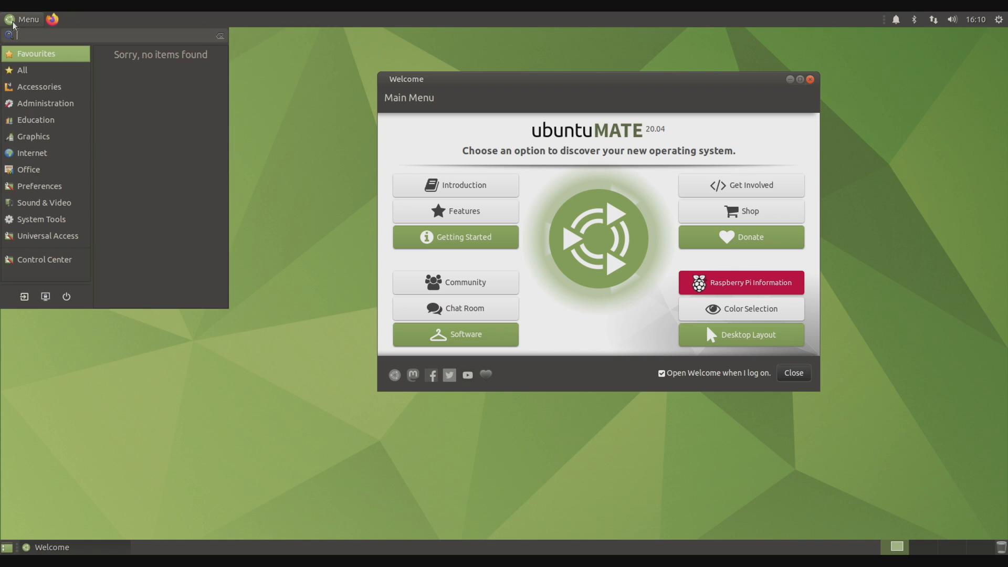
{"action": "left_click", "coordinate": [32, 152]}
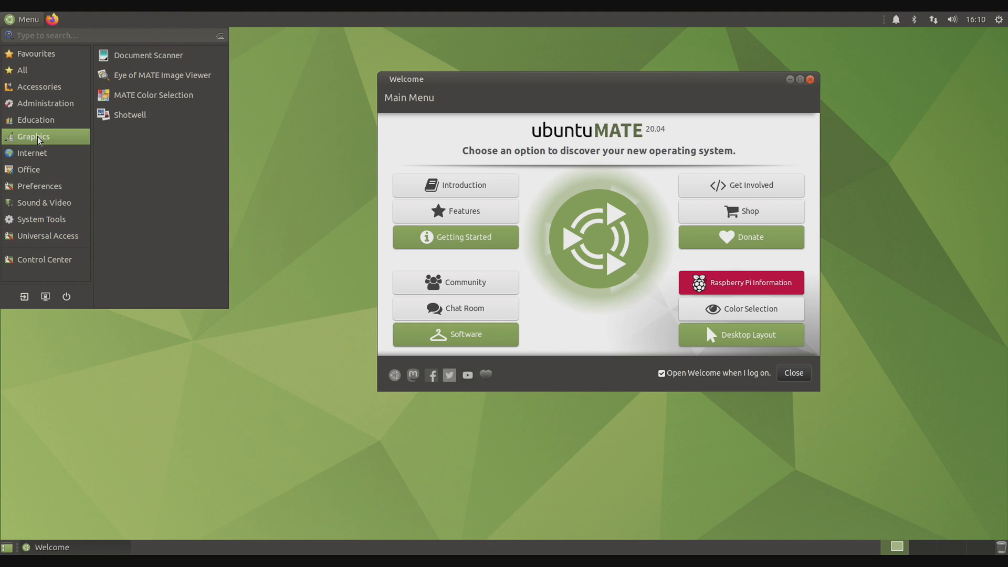
{"action": "left_click", "coordinate": [325, 121]}
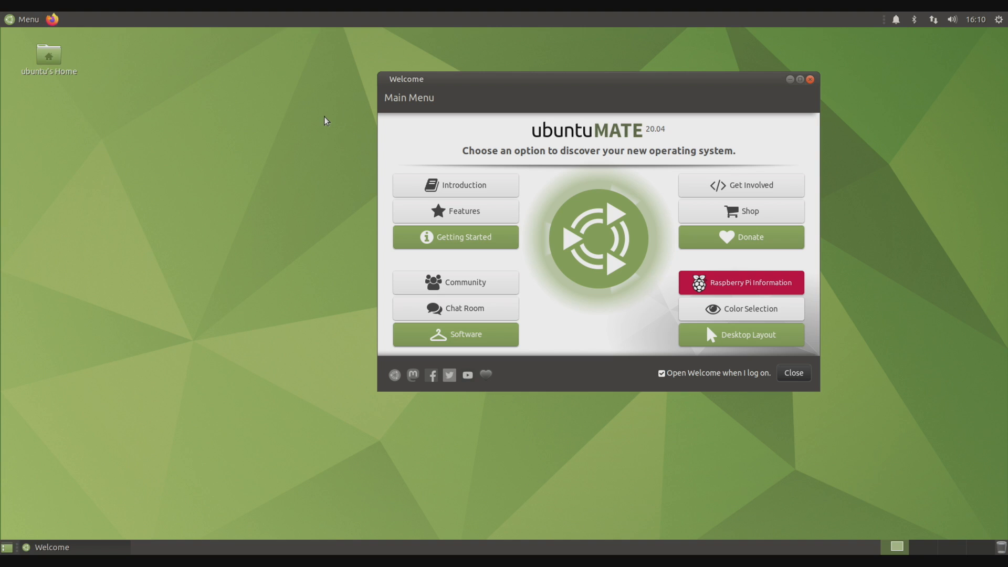
{"action": "mouse_move", "coordinate": [764, 97]}
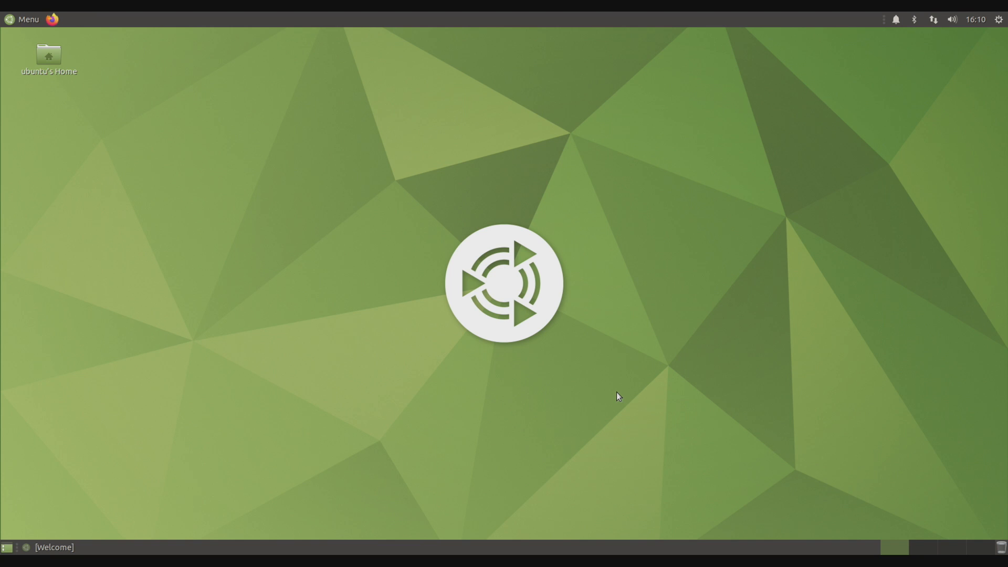
{"action": "mouse_move", "coordinate": [308, 16]}
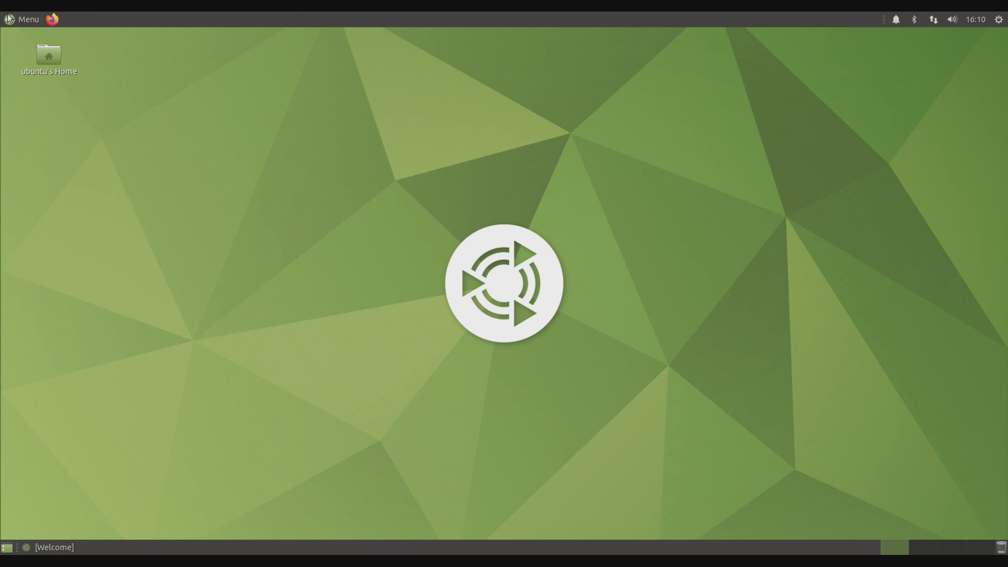
{"action": "left_click", "coordinate": [24, 19]}
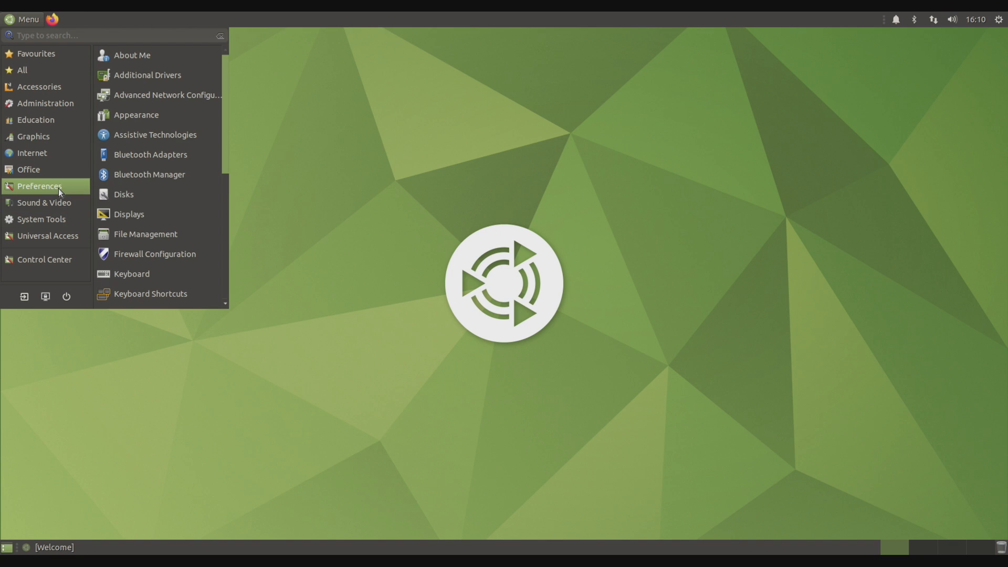
{"action": "left_click", "coordinate": [128, 215]}
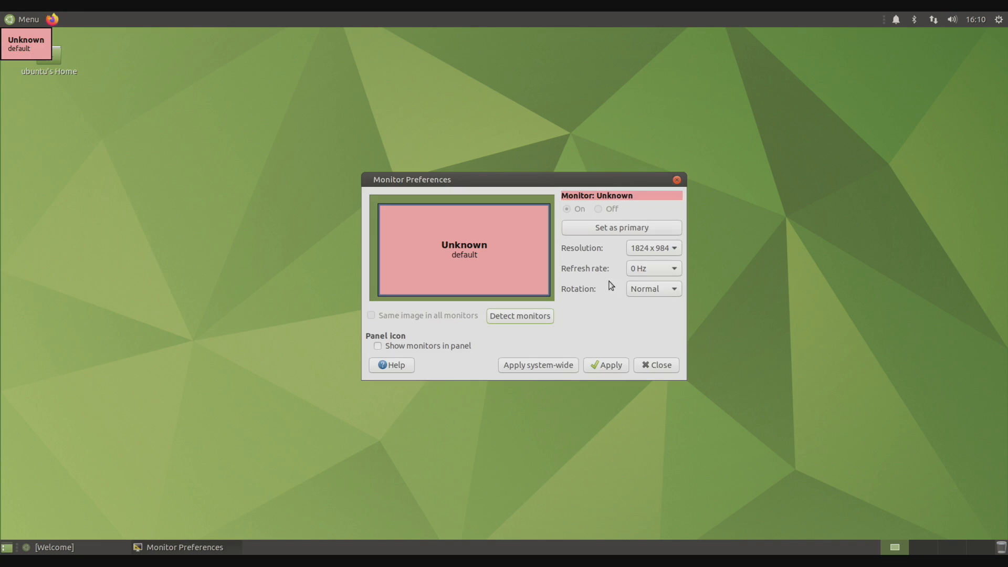
{"action": "mouse_move", "coordinate": [473, 257]}
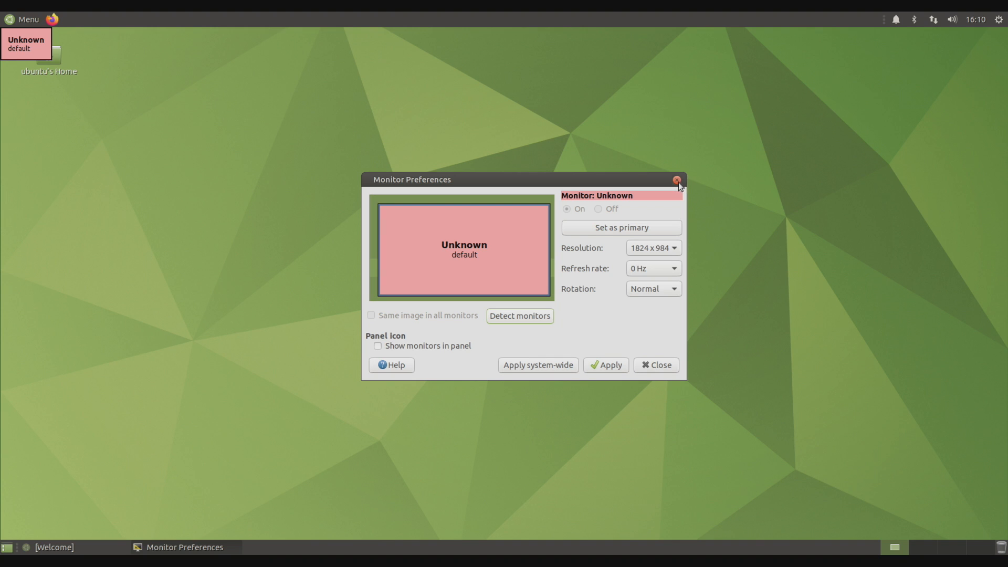
{"action": "left_click", "coordinate": [676, 180]}
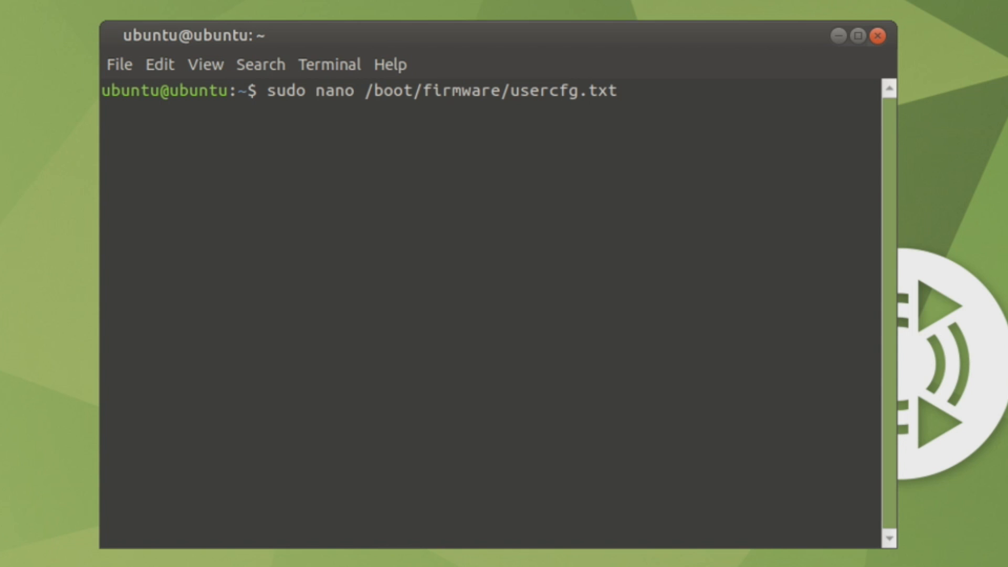
Run sudo nano on /boot/firmware/usercfg.txt, add disable_overscan=1 and save the file
{"action": "key", "text": "Return"}
{"action": "type", "text": "disable_overscan=1"}
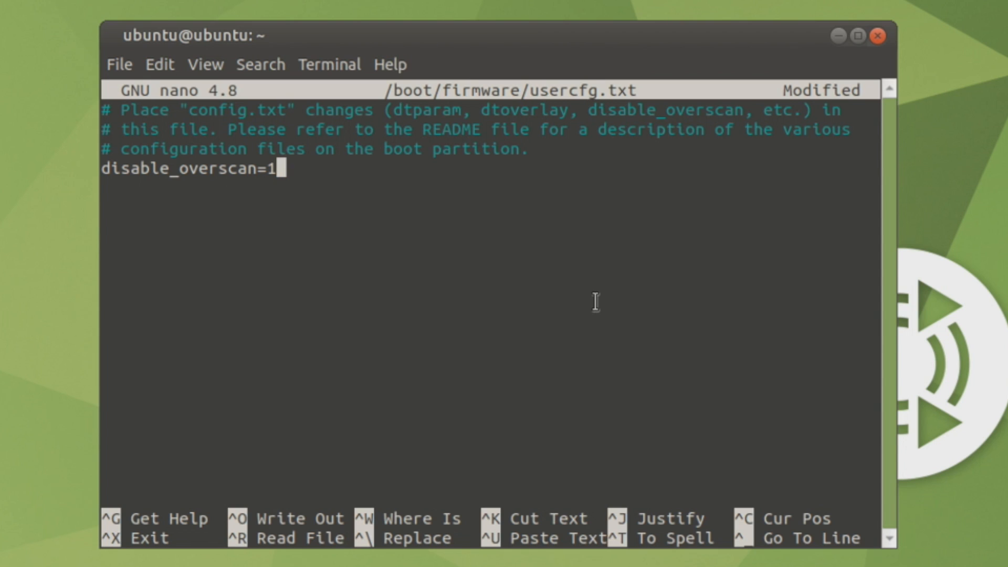
{"action": "key", "text": "ctrl+o"}
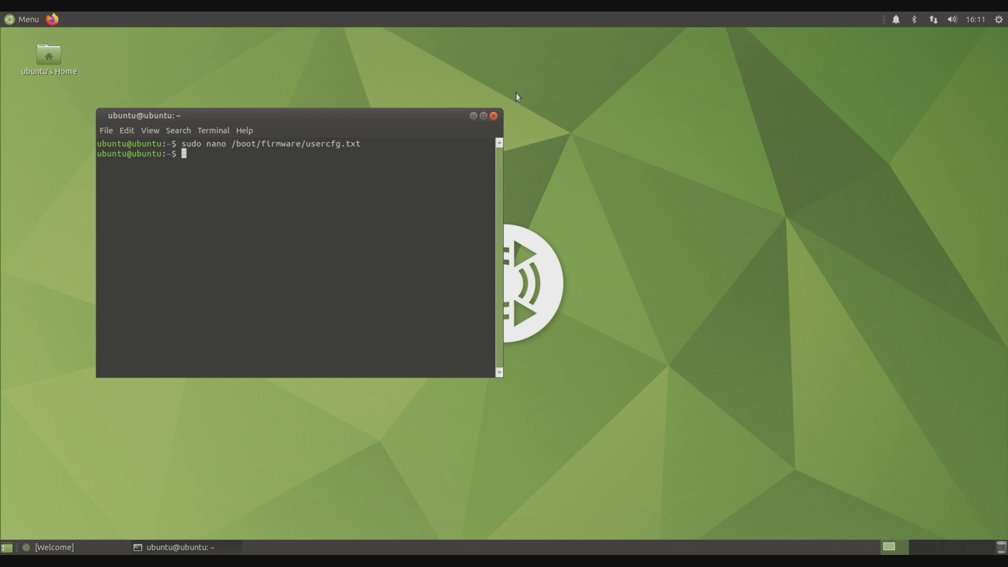
Close the terminal and reboot the Raspberry Pi so the overscan change applies
{"action": "left_click", "coordinate": [494, 115]}
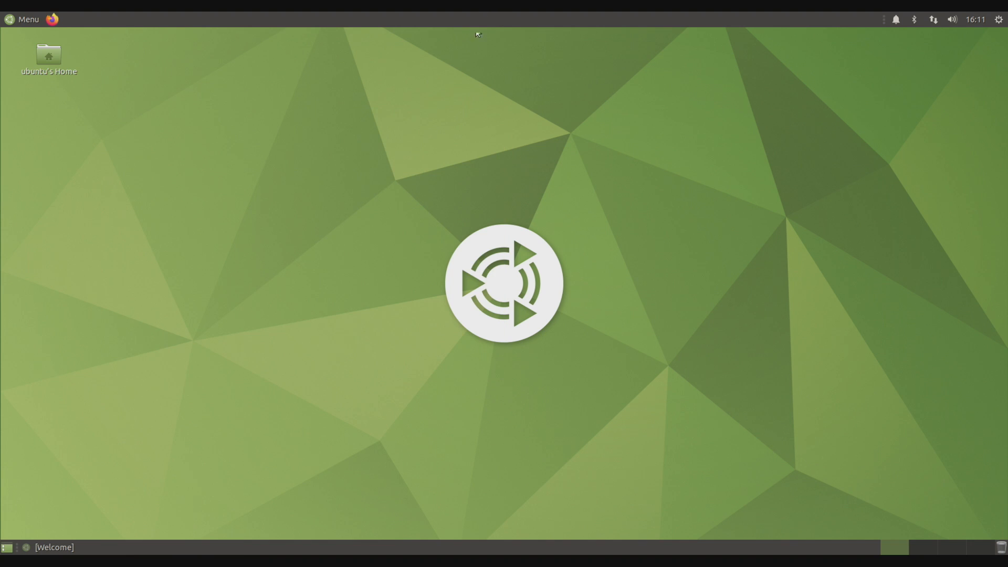
{"action": "mouse_move", "coordinate": [374, 208]}
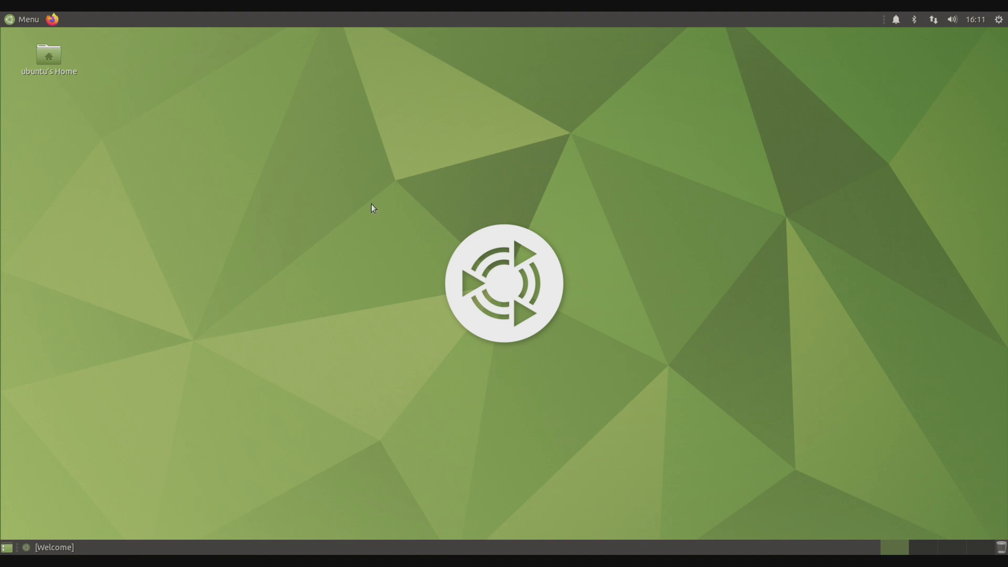
{"action": "mouse_move", "coordinate": [3, 73]}
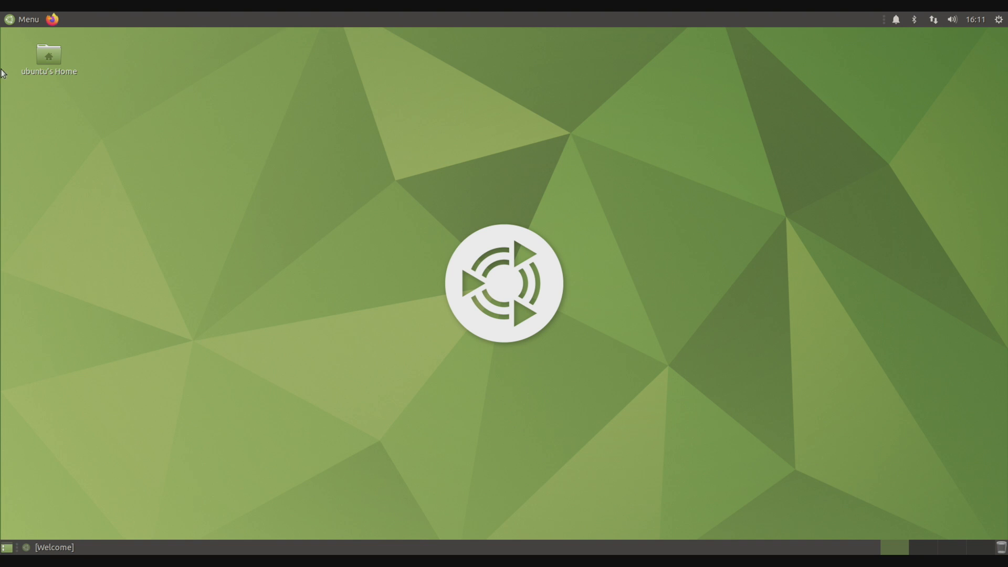
{"action": "left_click", "coordinate": [24, 19]}
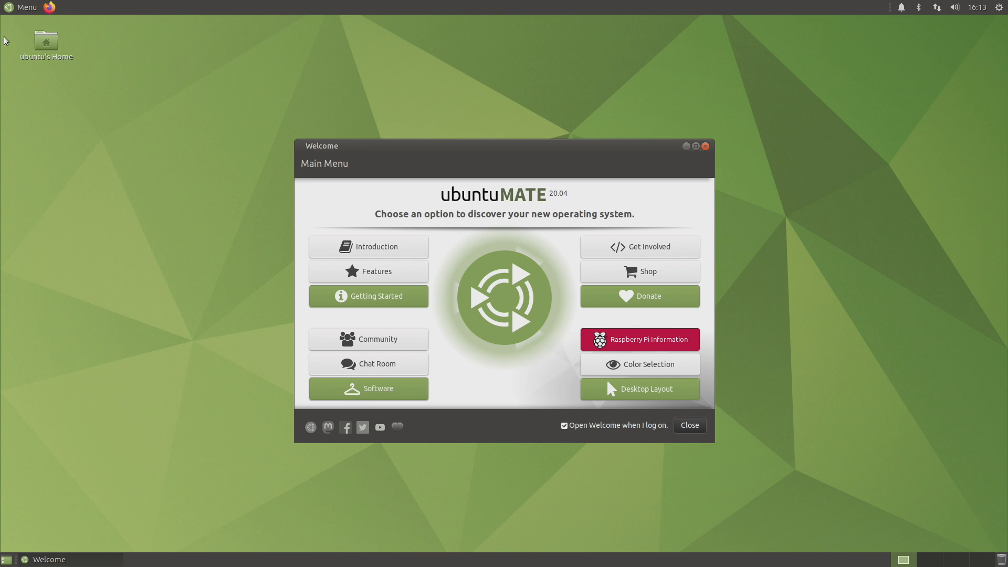
{"action": "left_click", "coordinate": [22, 7]}
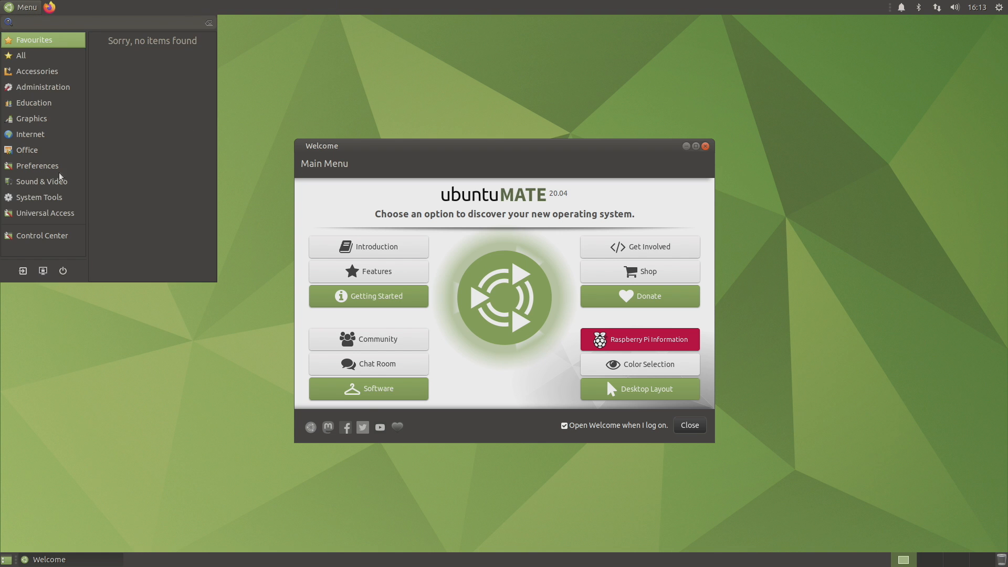
{"action": "left_click", "coordinate": [41, 182]}
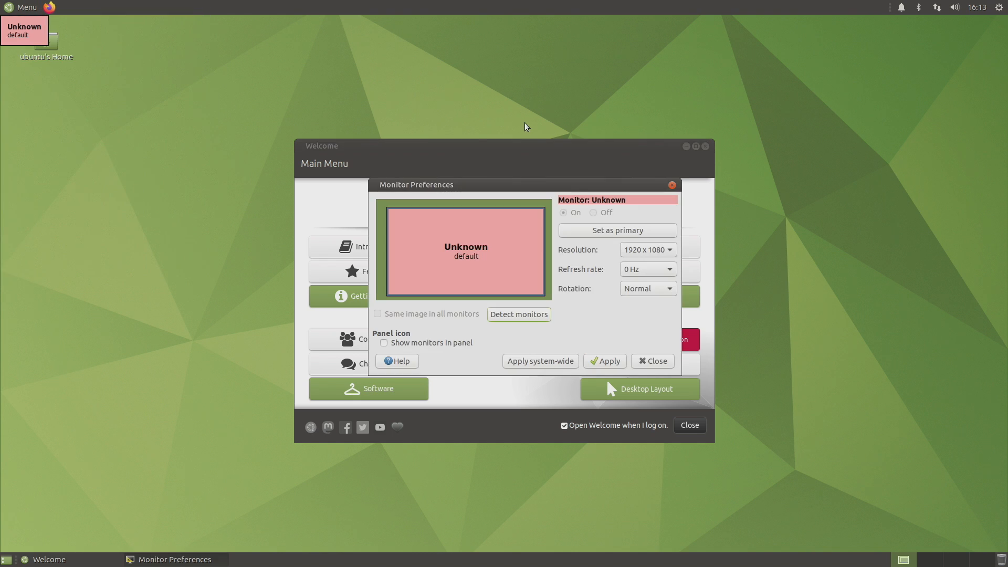
{"action": "left_click", "coordinate": [646, 250]}
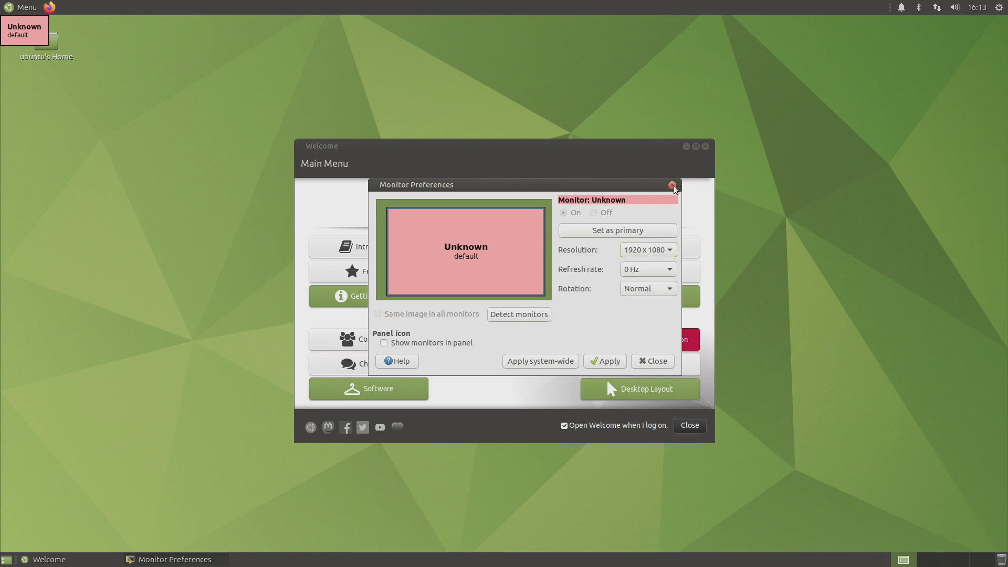
{"action": "left_click", "coordinate": [673, 184]}
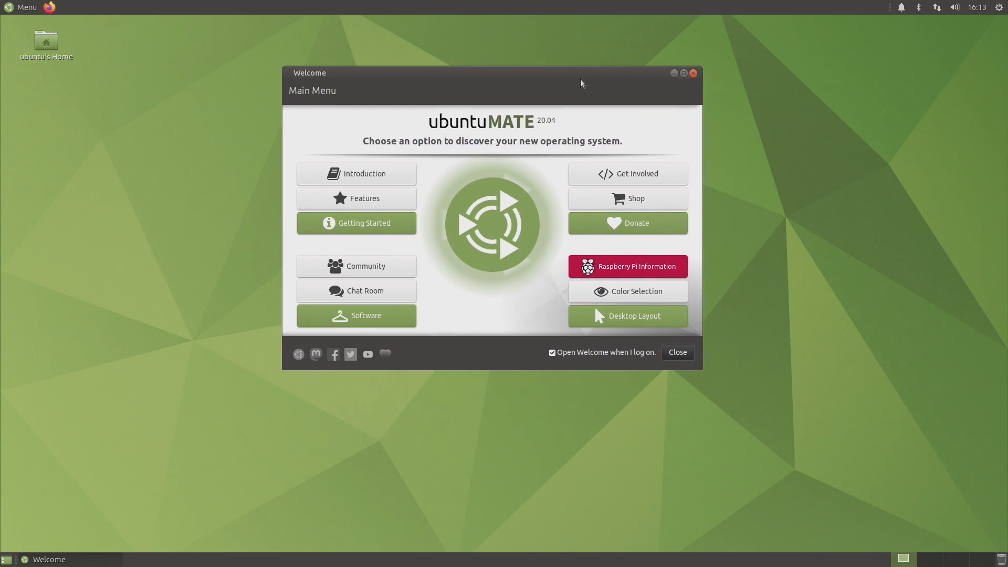
Read through the Dedoimedo video-acceleration article, scrolling down its length and back up
{"action": "left_click", "coordinate": [676, 352]}
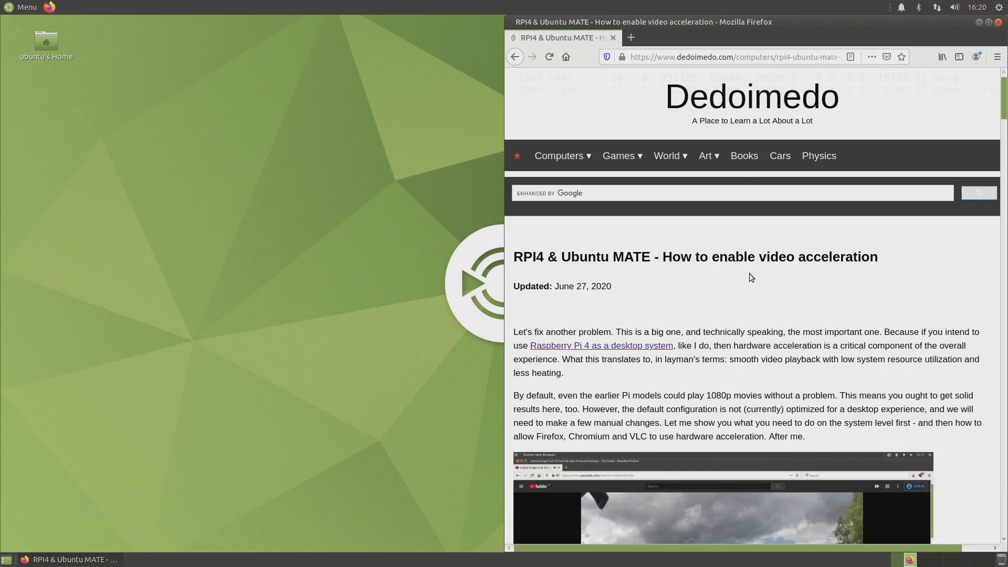
{"action": "scroll", "scroll_direction": "down", "scroll_amount": 3}
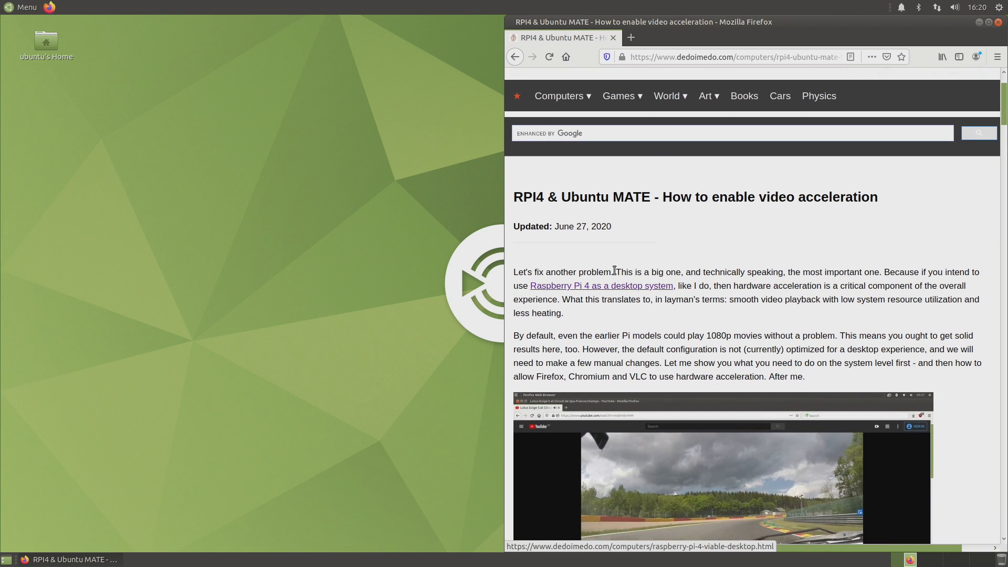
{"action": "scroll", "scroll_direction": "down", "scroll_amount": 3}
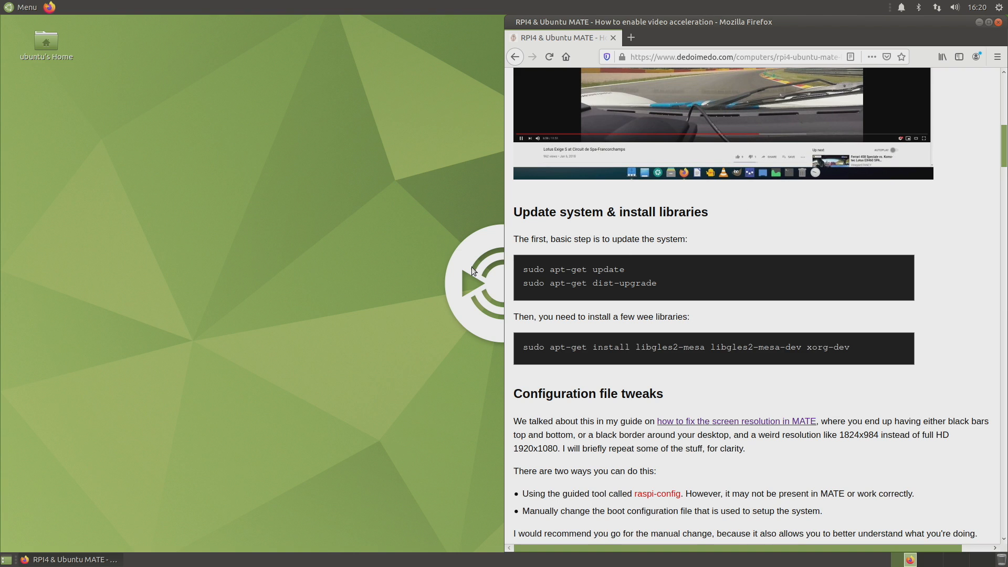
{"action": "scroll", "scroll_direction": "down", "scroll_amount": 3}
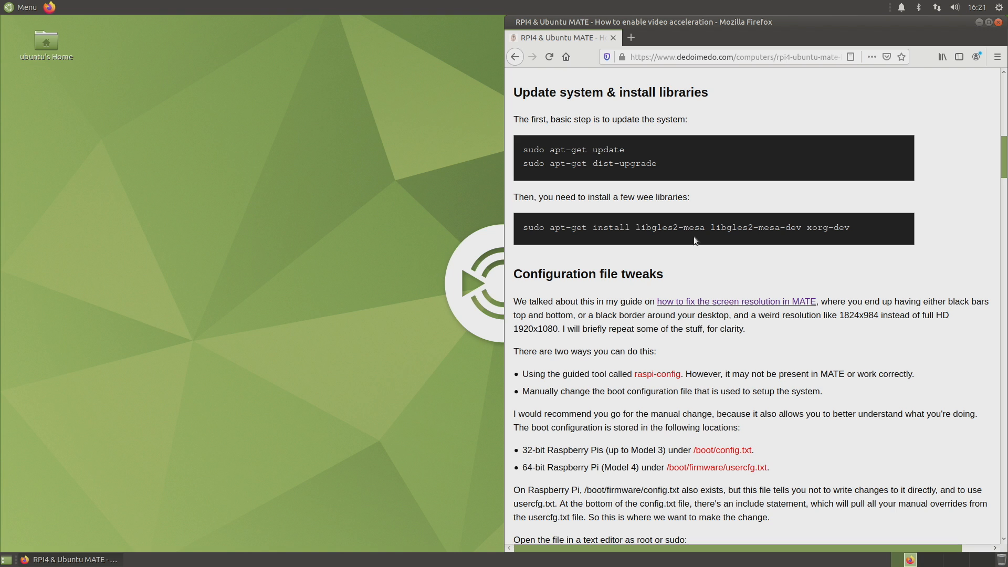
{"action": "scroll", "scroll_direction": "down", "scroll_amount": 3}
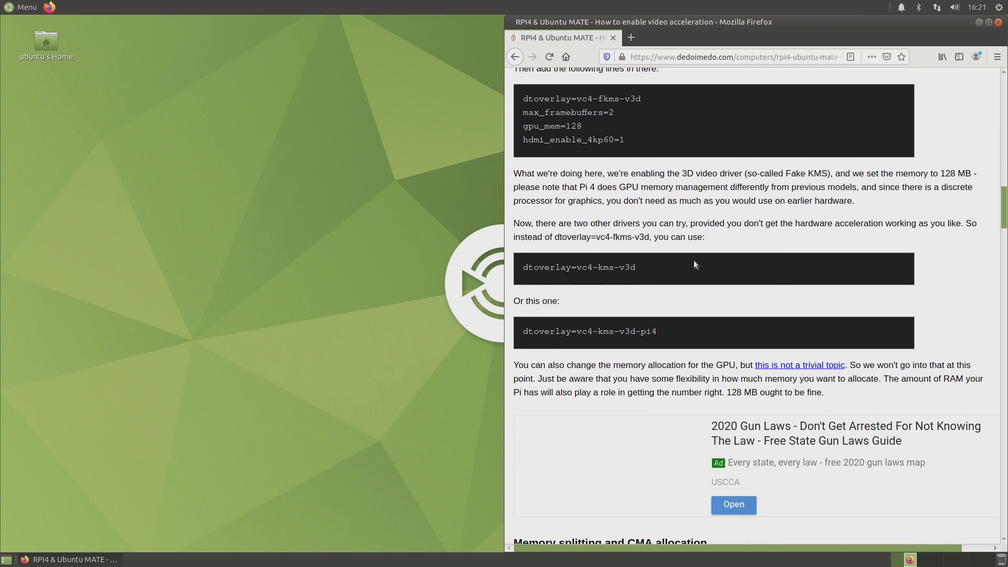
{"action": "scroll", "scroll_direction": "down", "scroll_amount": 3}
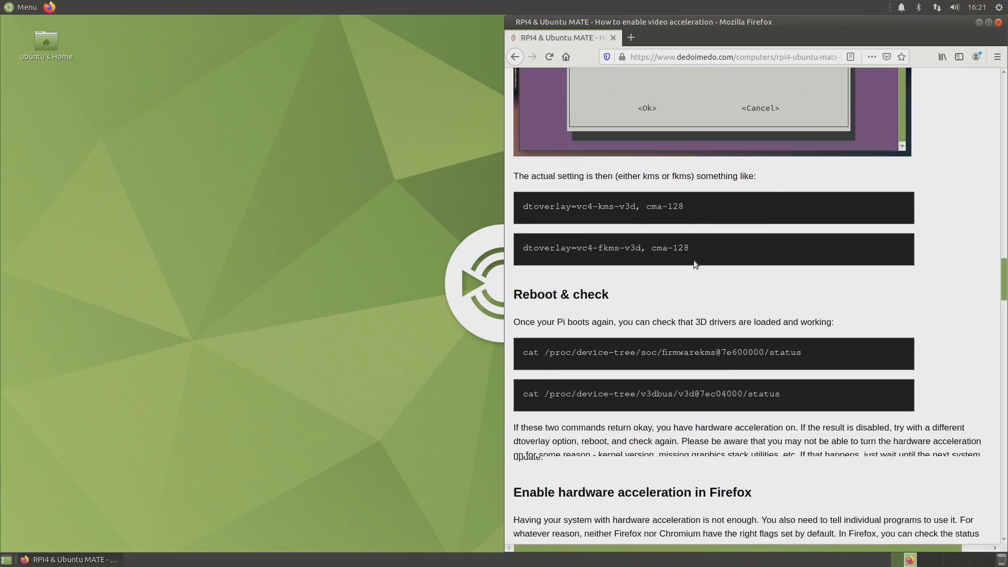
{"action": "scroll", "scroll_direction": "down", "scroll_amount": 3}
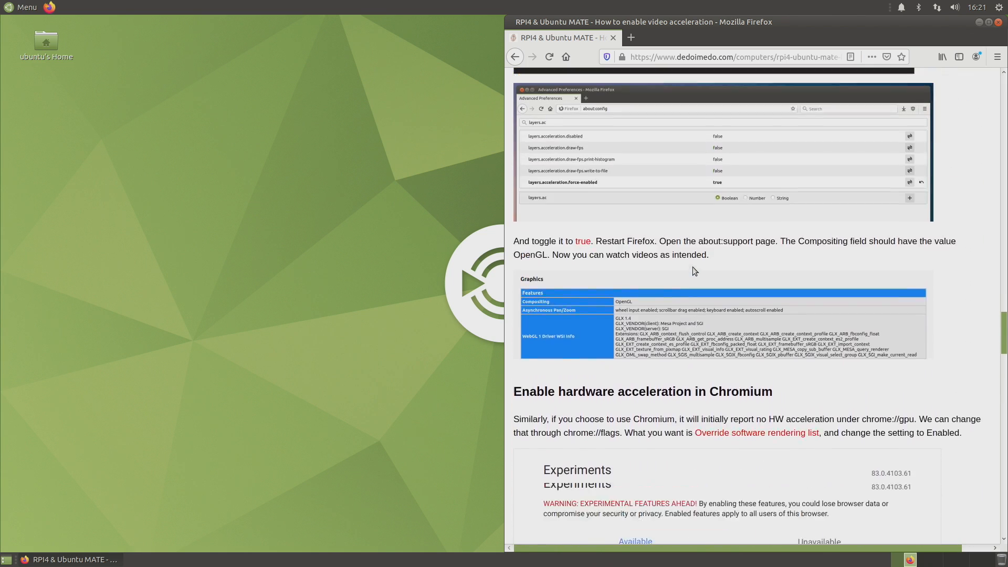
{"action": "scroll", "scroll_direction": "down", "scroll_amount": 3}
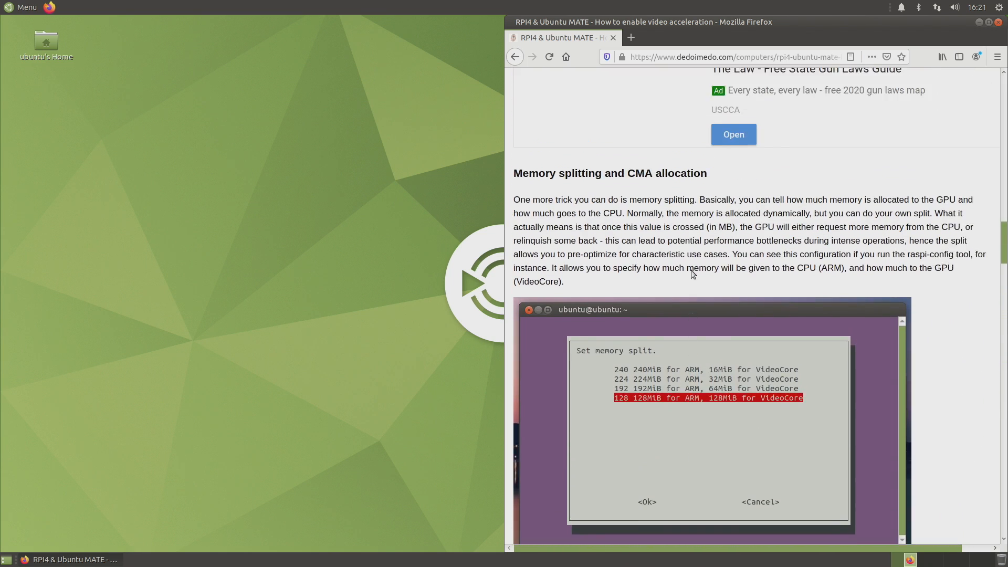
{"action": "scroll", "scroll_direction": "up", "scroll_amount": 3}
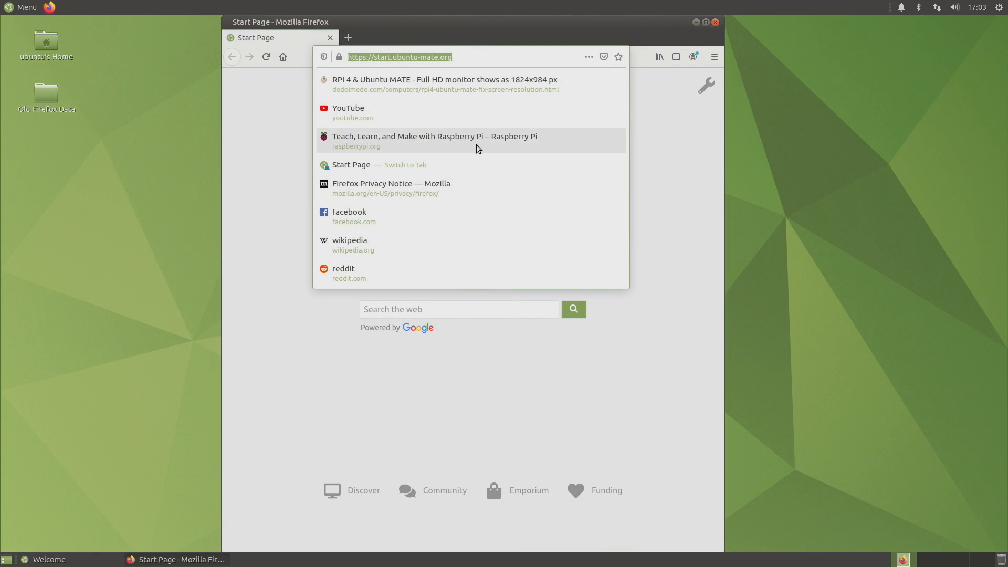
Load raspberrypi.org from the suggestions, scroll the homepage, then show the suggested sites again
{"action": "left_click", "coordinate": [434, 141]}
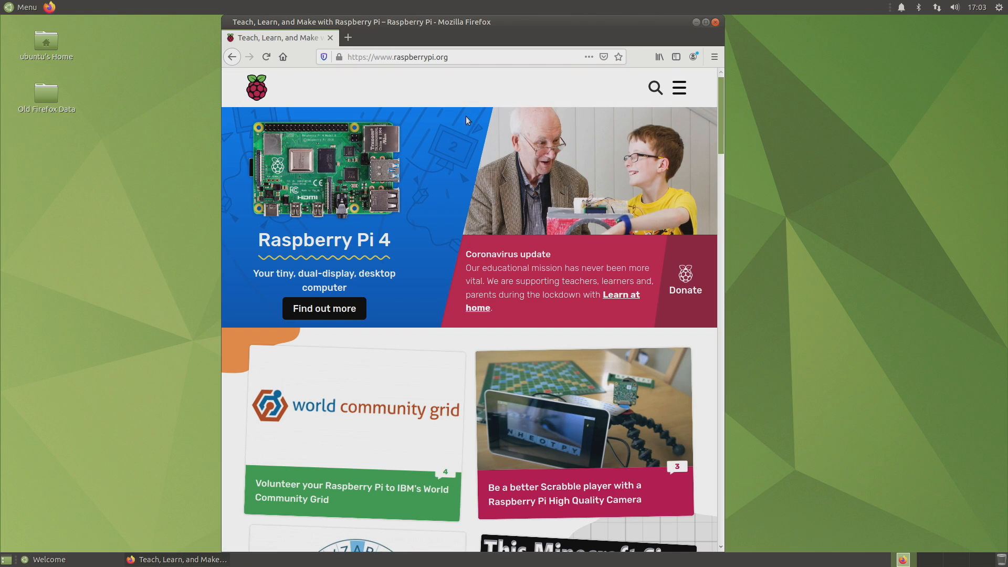
{"action": "mouse_move", "coordinate": [721, 133]}
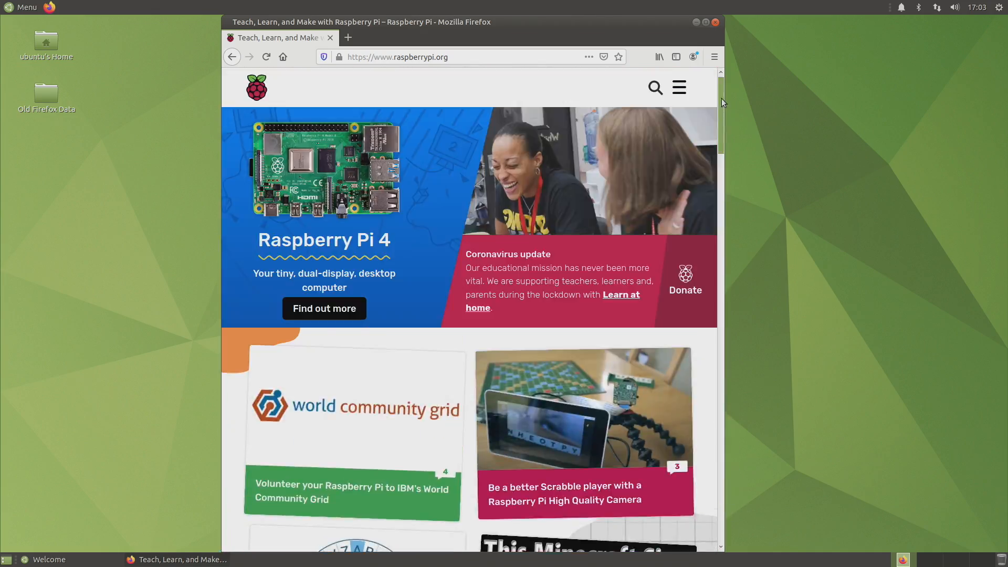
{"action": "scroll", "scroll_direction": "down", "scroll_amount": 3}
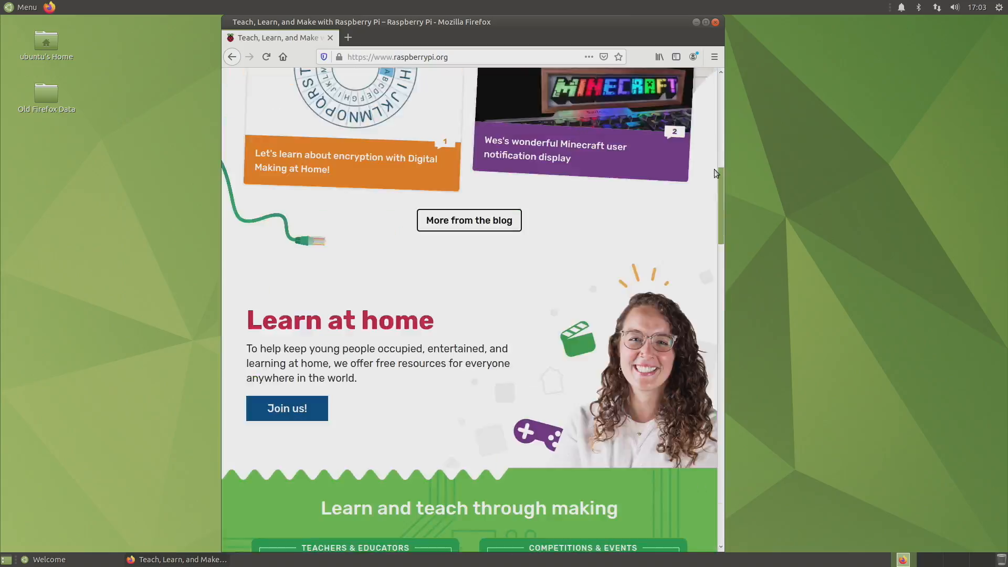
{"action": "scroll", "scroll_direction": "up", "scroll_amount": 3}
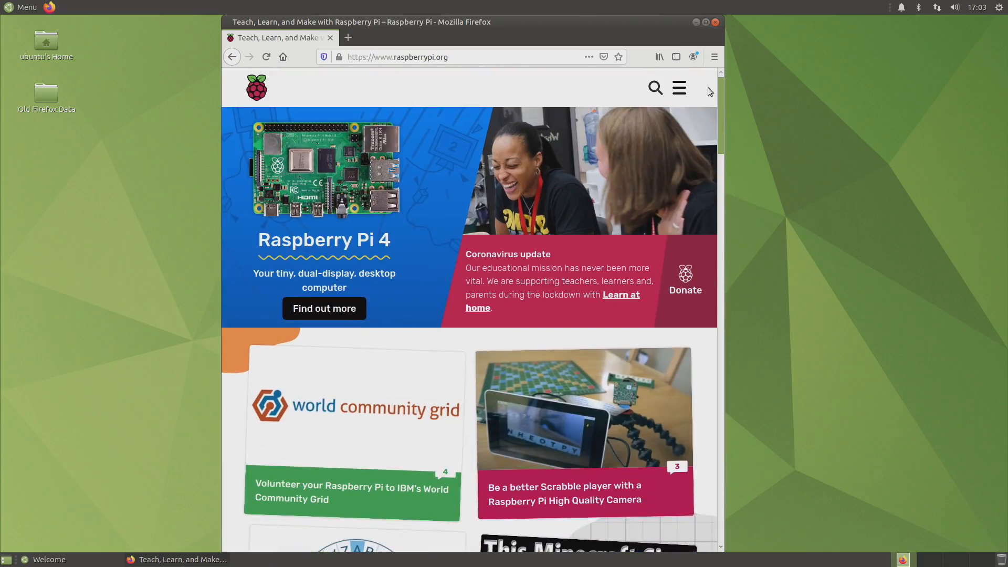
{"action": "scroll", "scroll_direction": "down", "scroll_amount": 3}
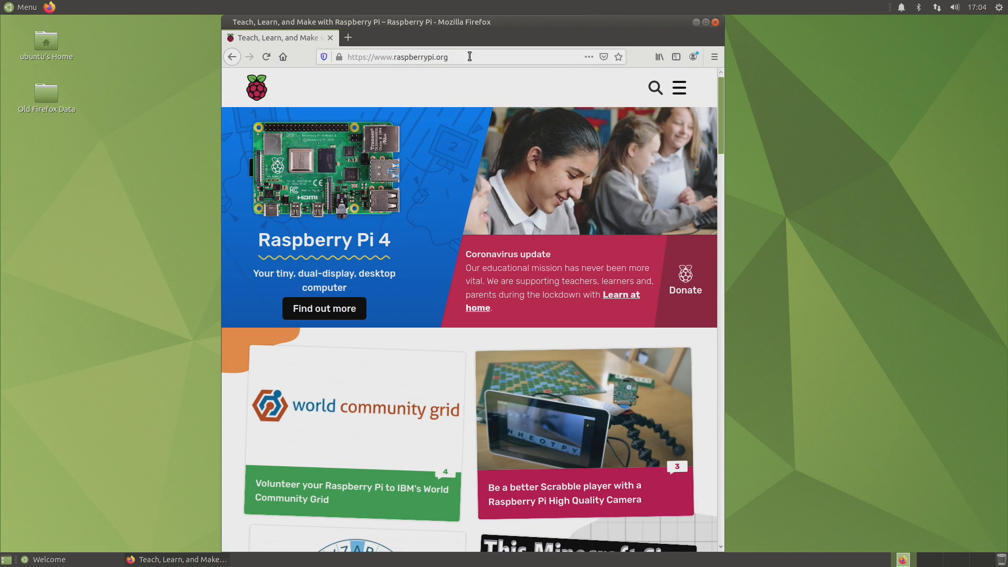
{"action": "left_click", "coordinate": [399, 56]}
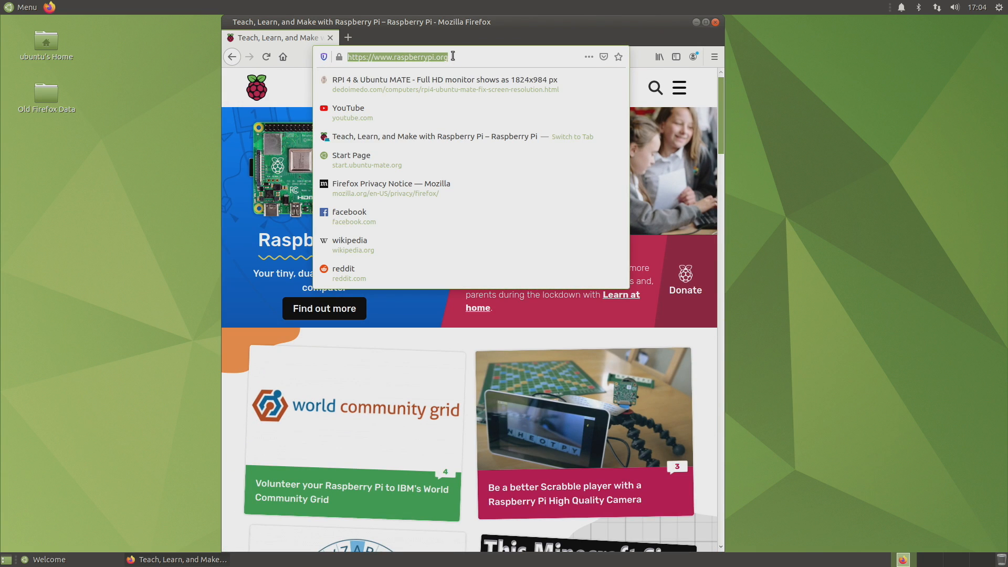
Search YouTube for 'big buck bunny 30fps', play the 2D HD 2160p/4K 30fps result with Stats for nerds shown
{"action": "left_click", "coordinate": [348, 107]}
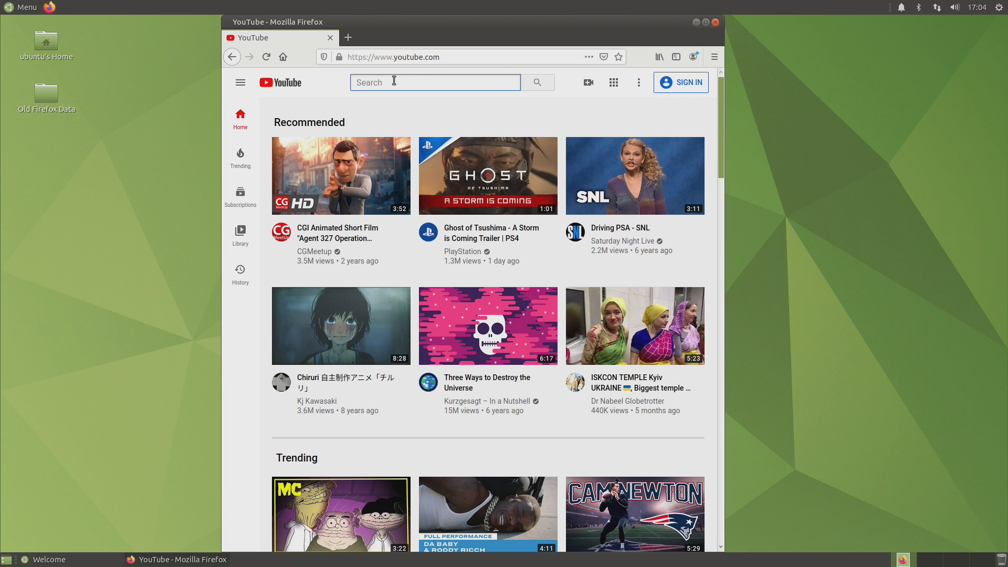
{"action": "type", "text": "big buck bunny 30fps"}
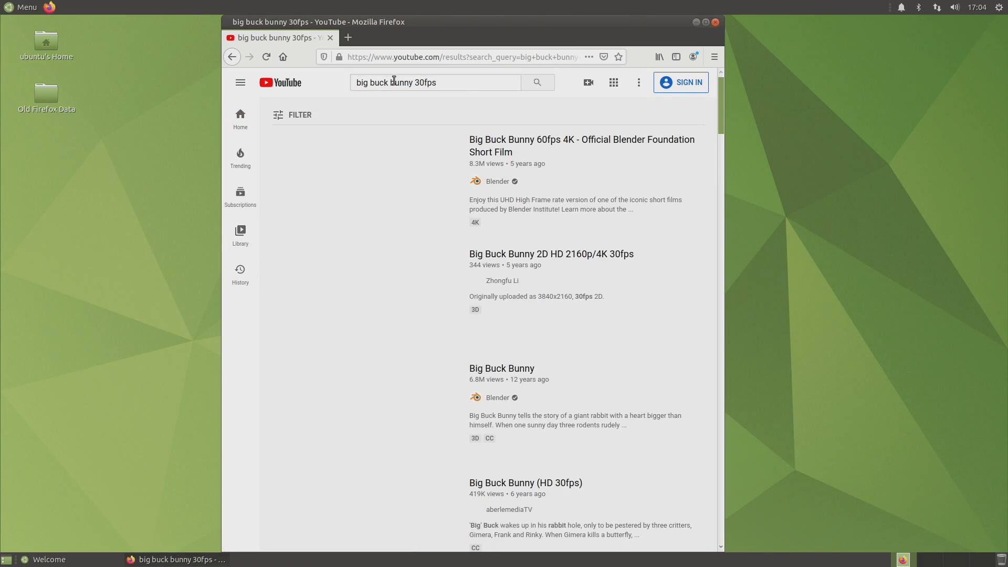
{"action": "left_click", "coordinate": [551, 253]}
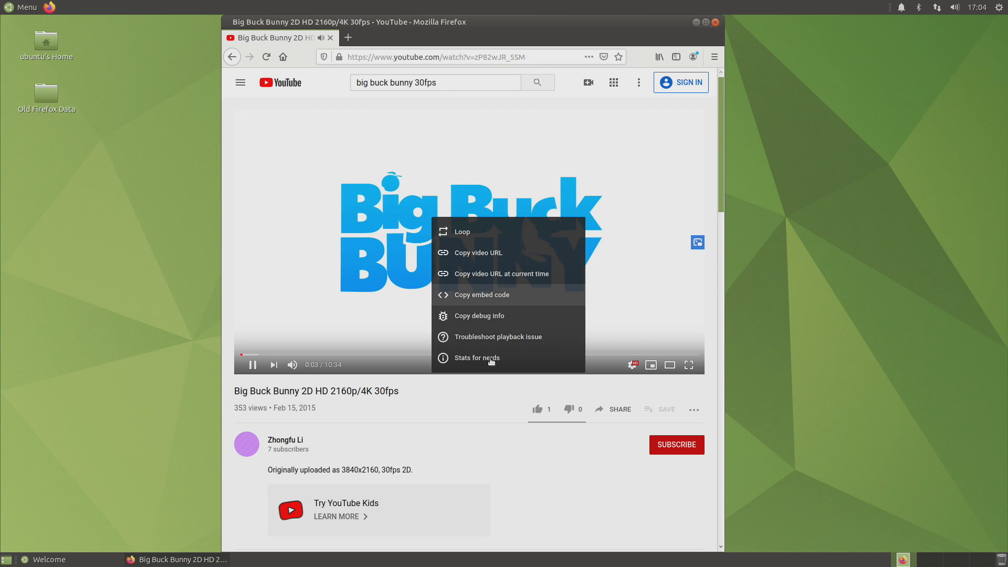
{"action": "left_click", "coordinate": [476, 357]}
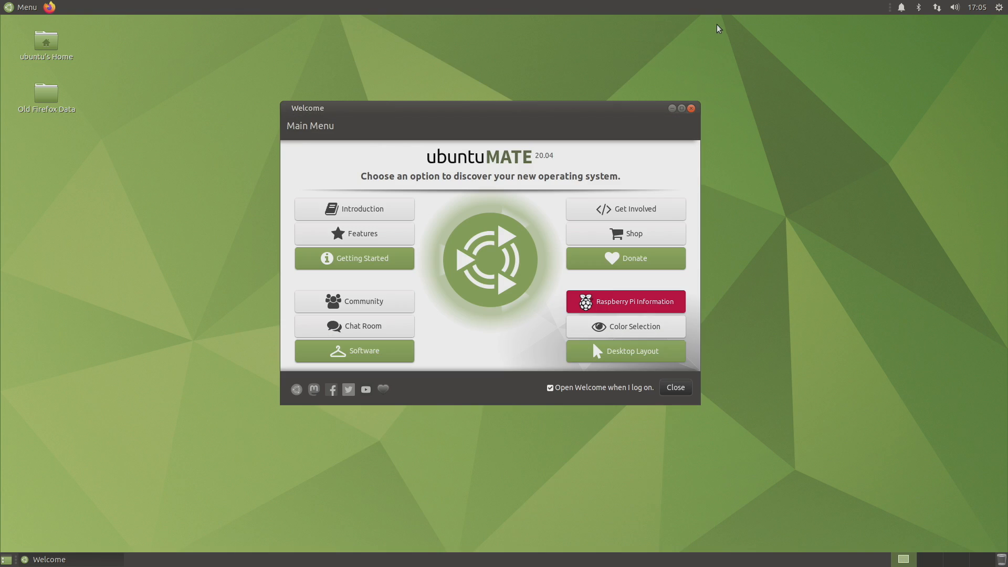
{"action": "mouse_move", "coordinate": [635, 321]}
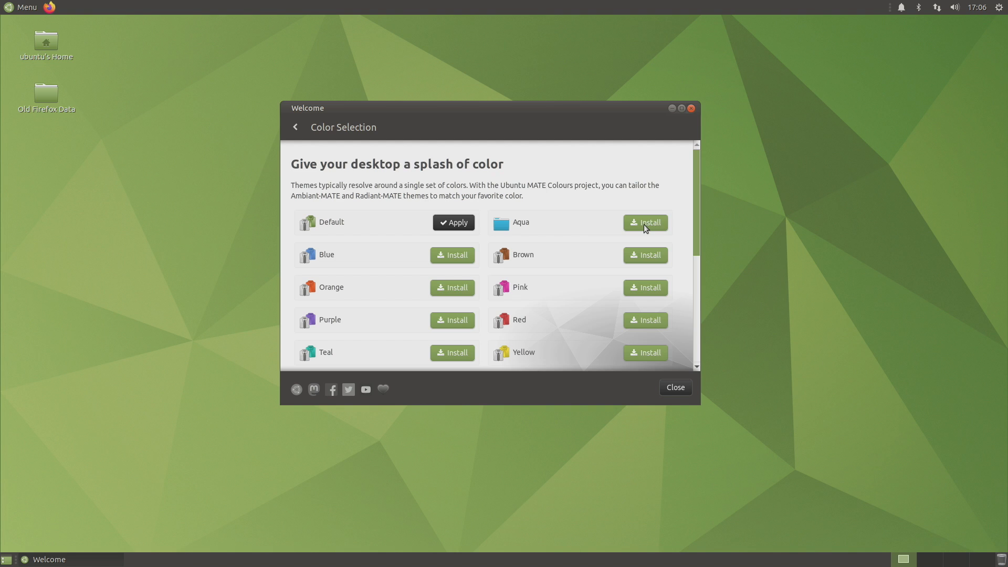
Install and apply the Aqua colour theme from Welcome, close Welcome and bring up the applications menu
{"action": "left_click", "coordinate": [645, 223]}
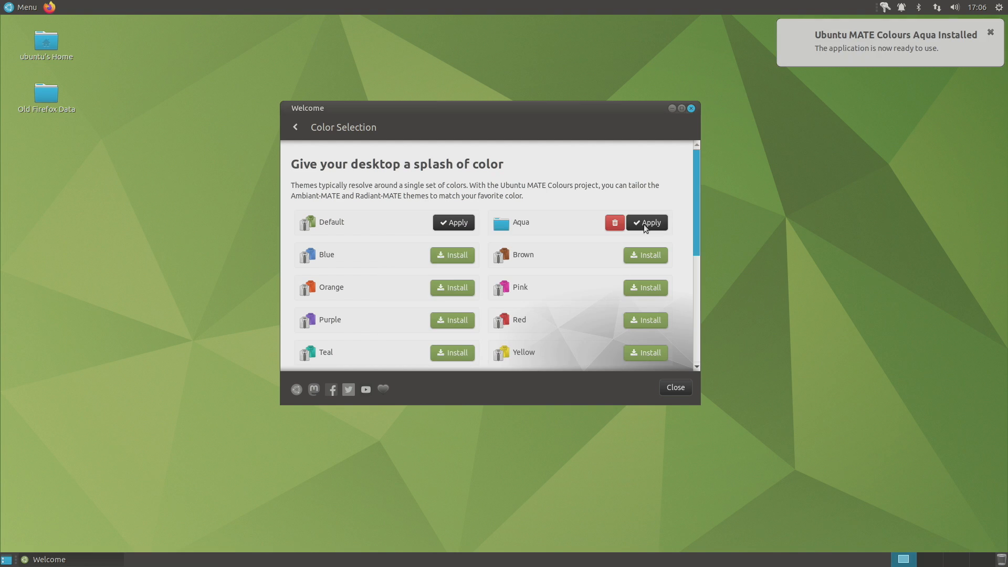
{"action": "left_click", "coordinate": [647, 223]}
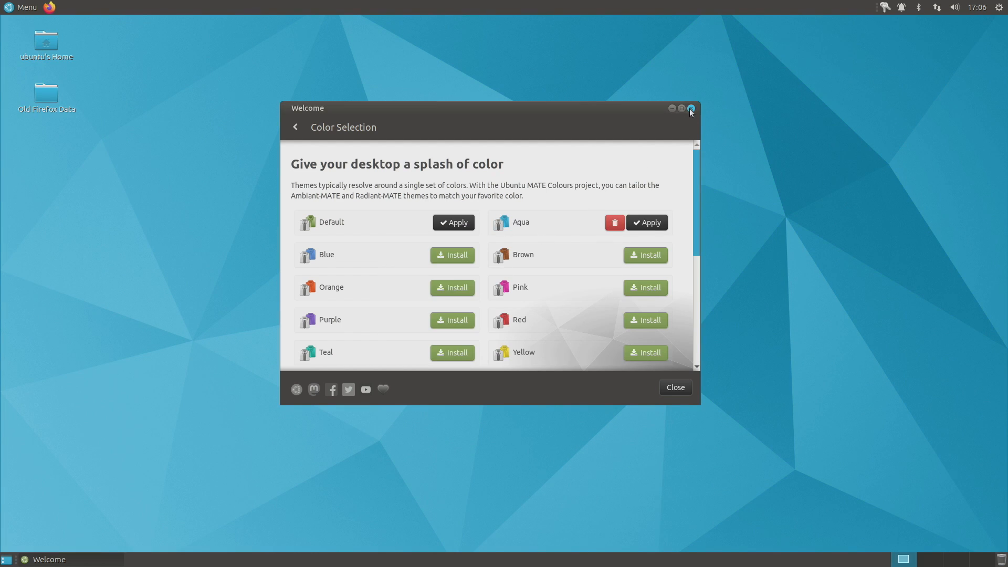
{"action": "left_click", "coordinate": [690, 108]}
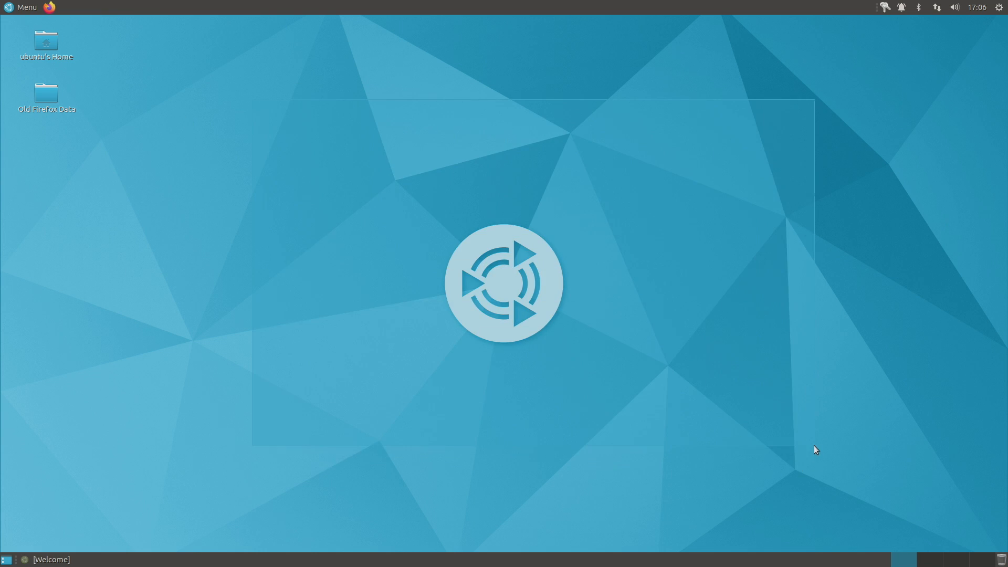
{"action": "left_click", "coordinate": [22, 8]}
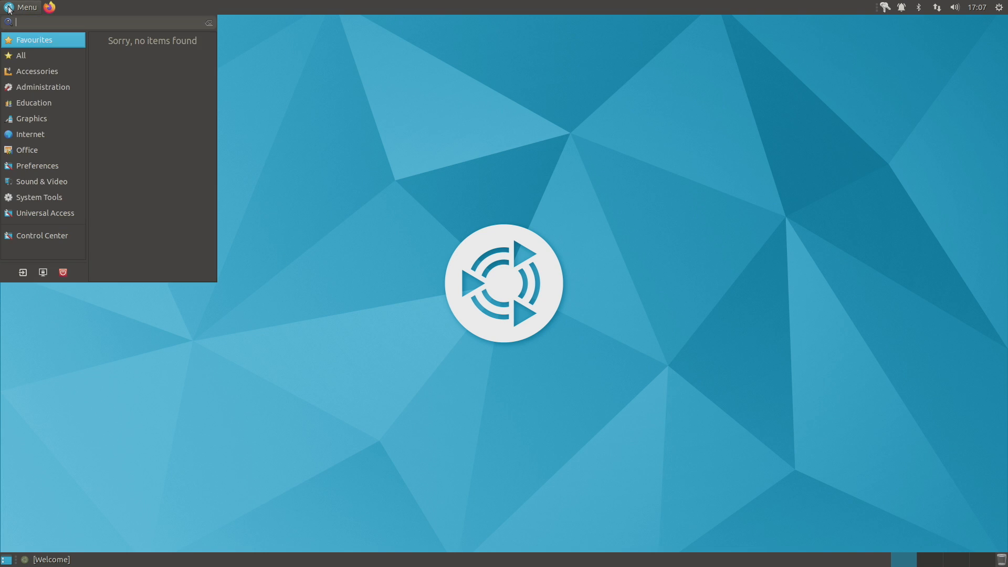